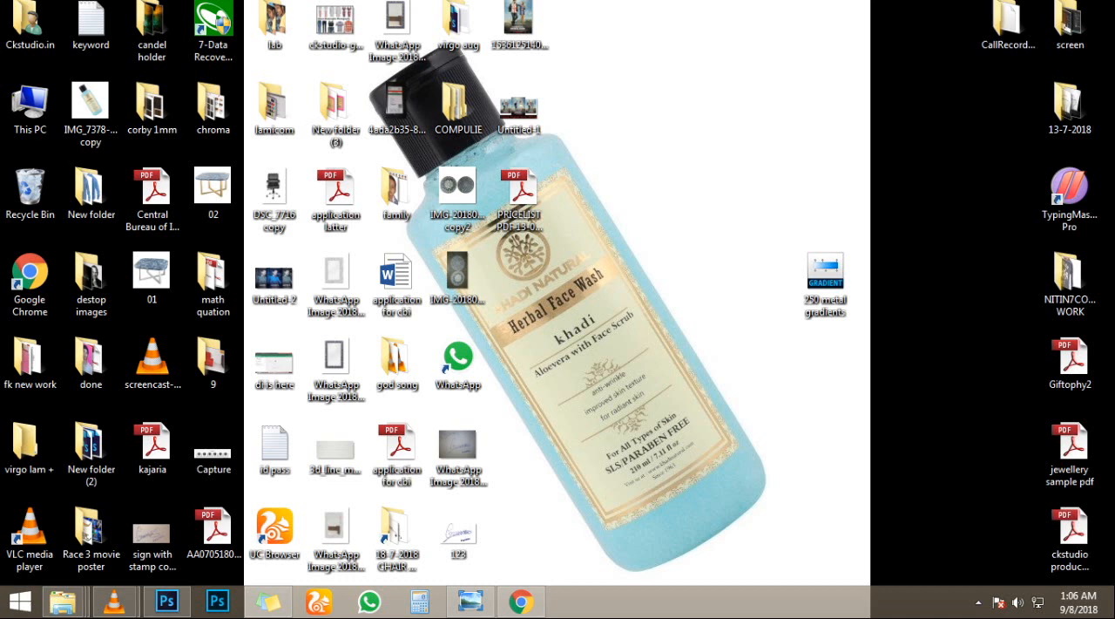
Search YouTube for 'saty' and browse the photoshop editor channel's page
{"action": "left_click", "coordinate": [520, 601]}
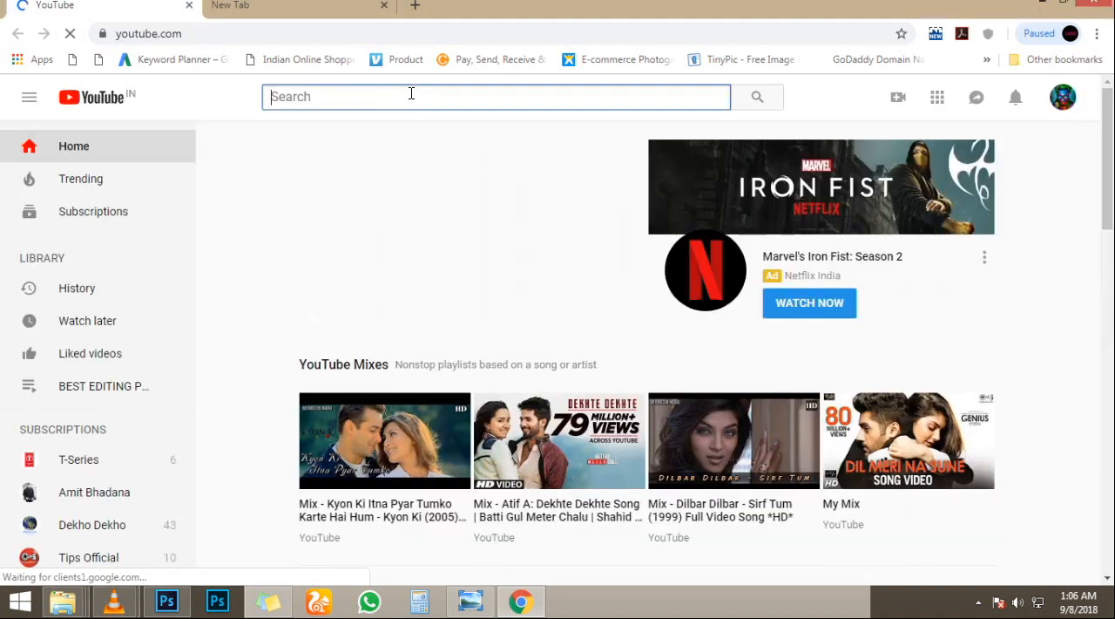
{"action": "type", "text": "satyam kumar"}
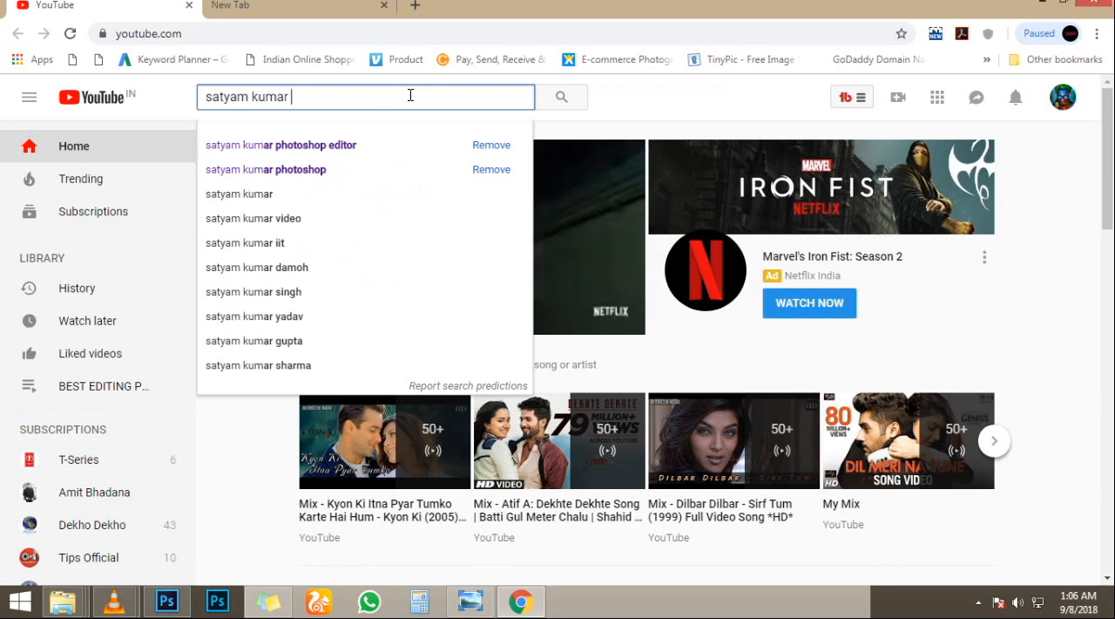
{"action": "left_click", "coordinate": [281, 144]}
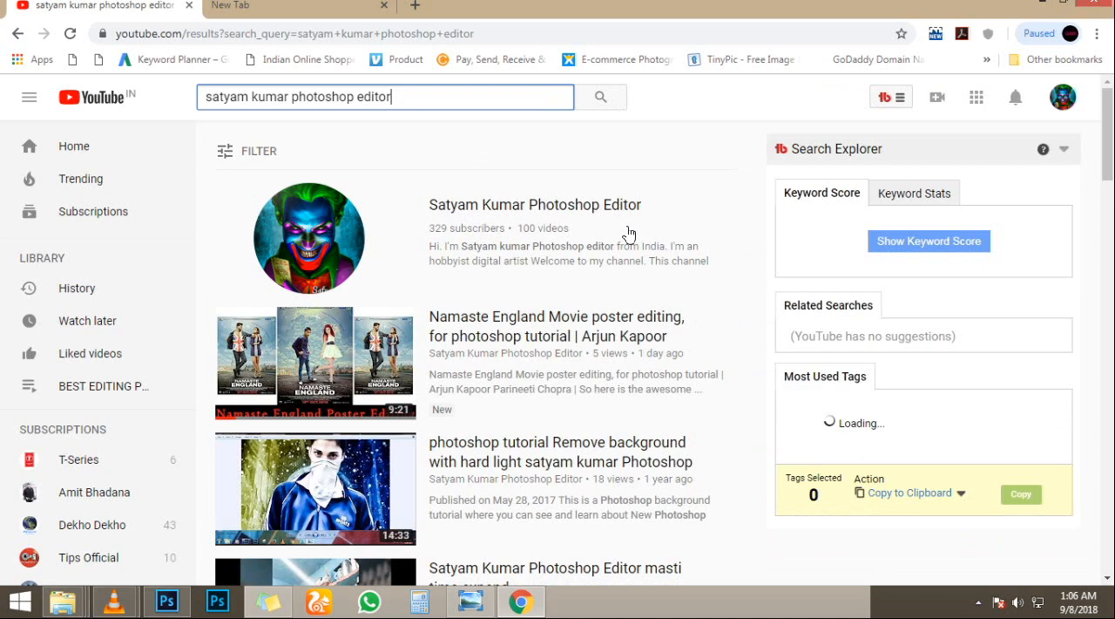
{"action": "left_click", "coordinate": [533, 204]}
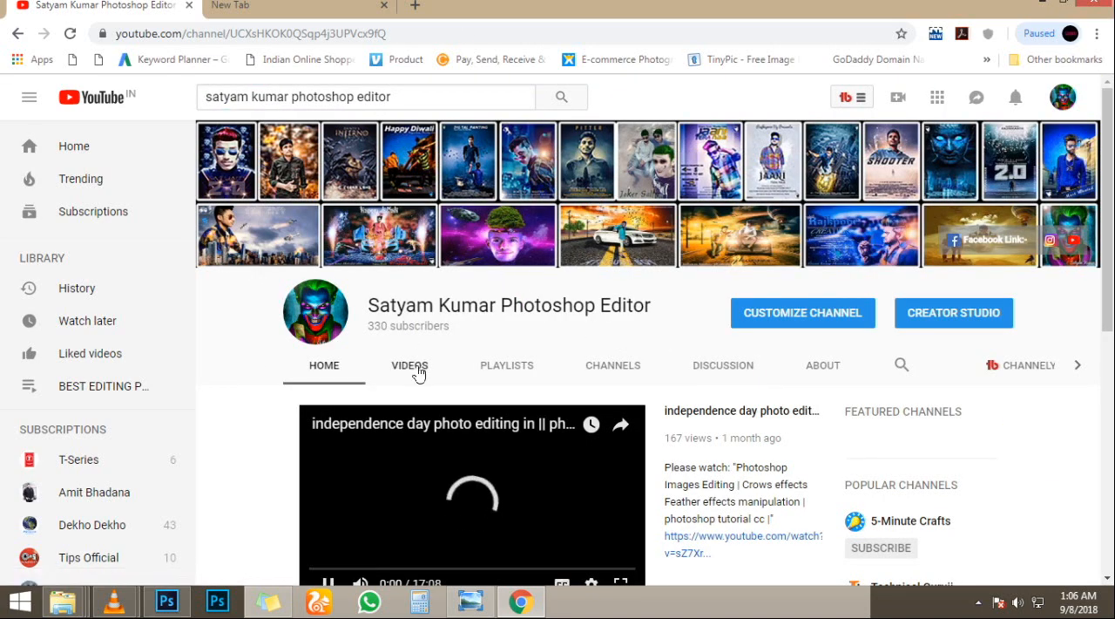
{"action": "scroll", "scroll_direction": "down", "scroll_amount": 3}
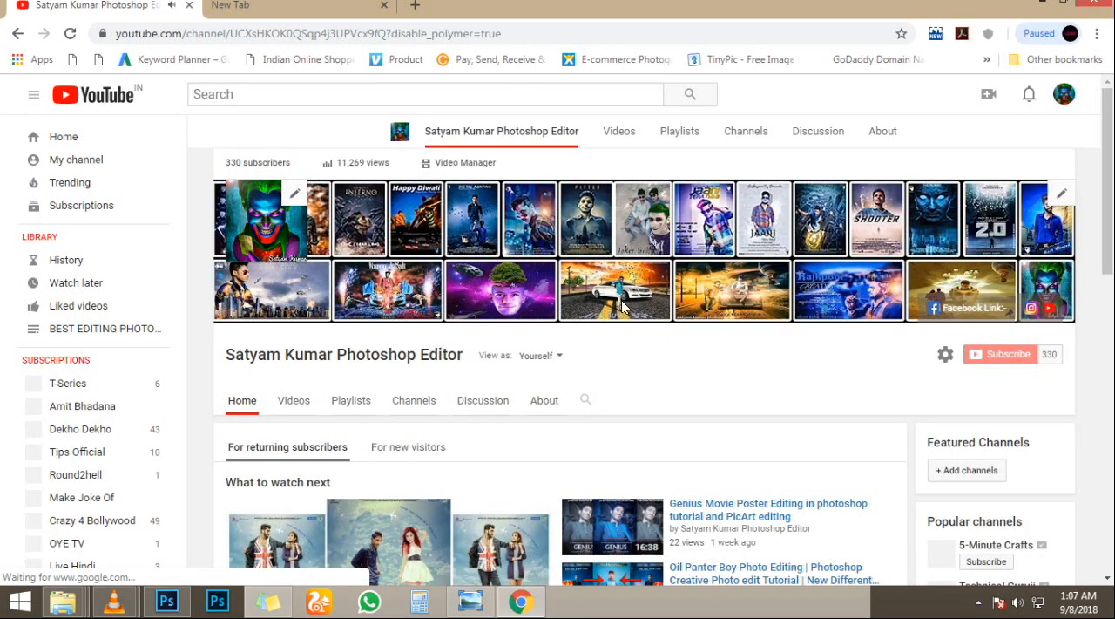
{"action": "scroll", "scroll_direction": "down", "scroll_amount": 3}
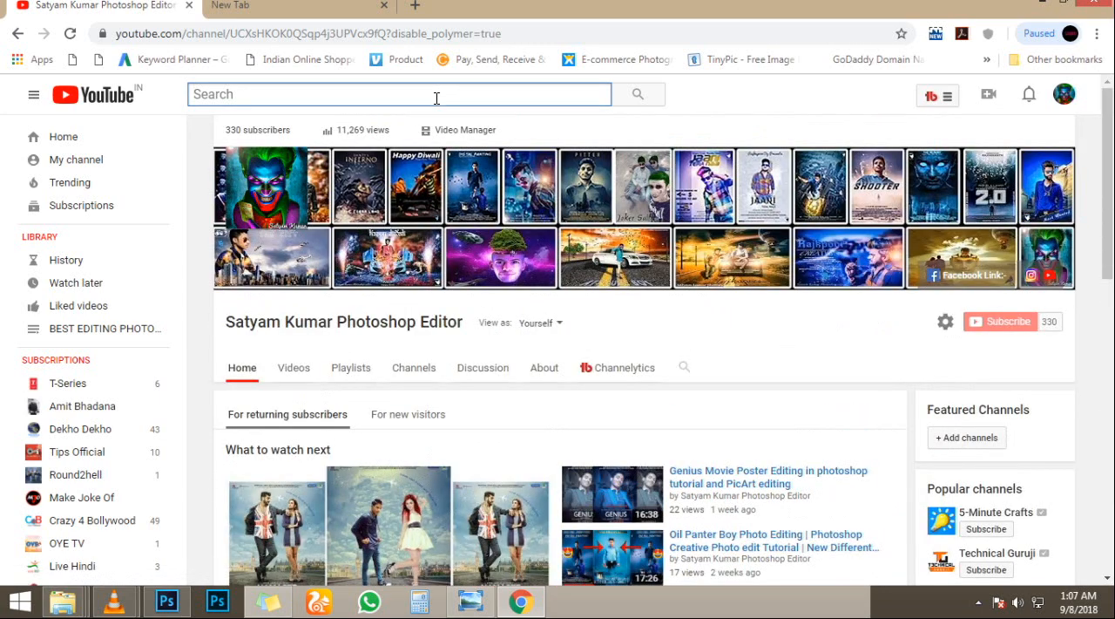
Search 'photoshop' ki duniya me tips and play its Devil Look photo editing video
{"action": "type", "text": "photoshop"}
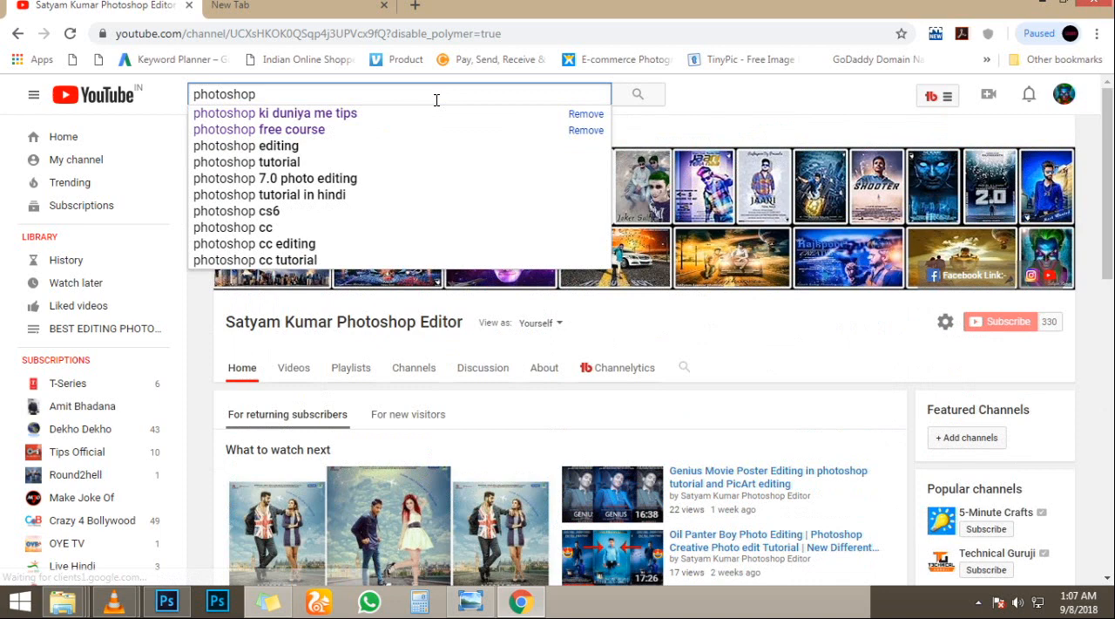
{"action": "left_click", "coordinate": [275, 111]}
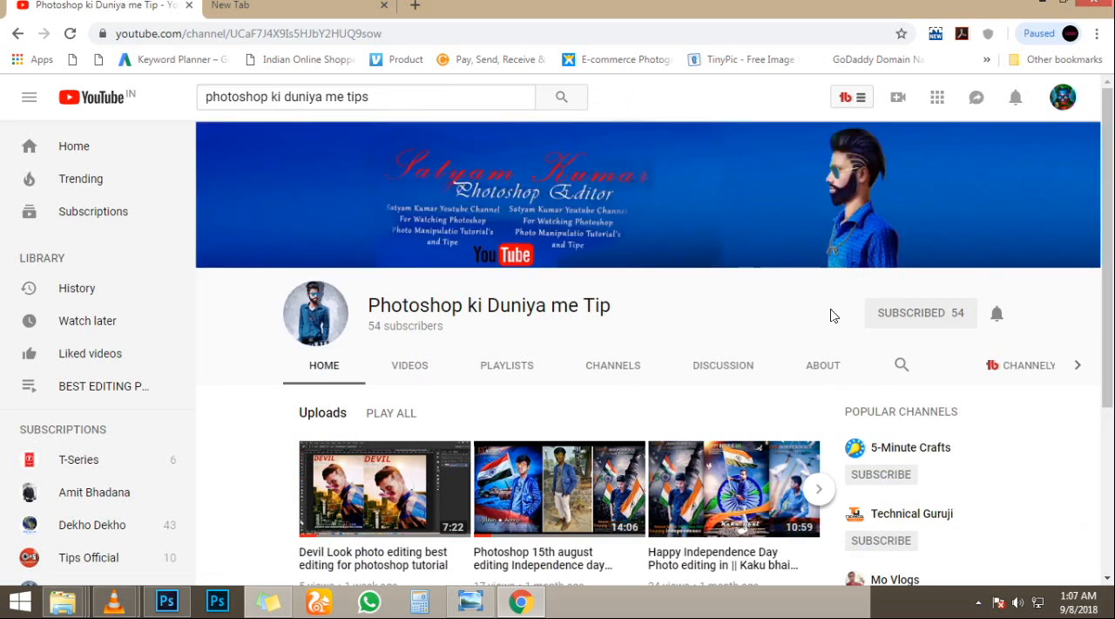
{"action": "scroll", "scroll_direction": "down", "scroll_amount": 3}
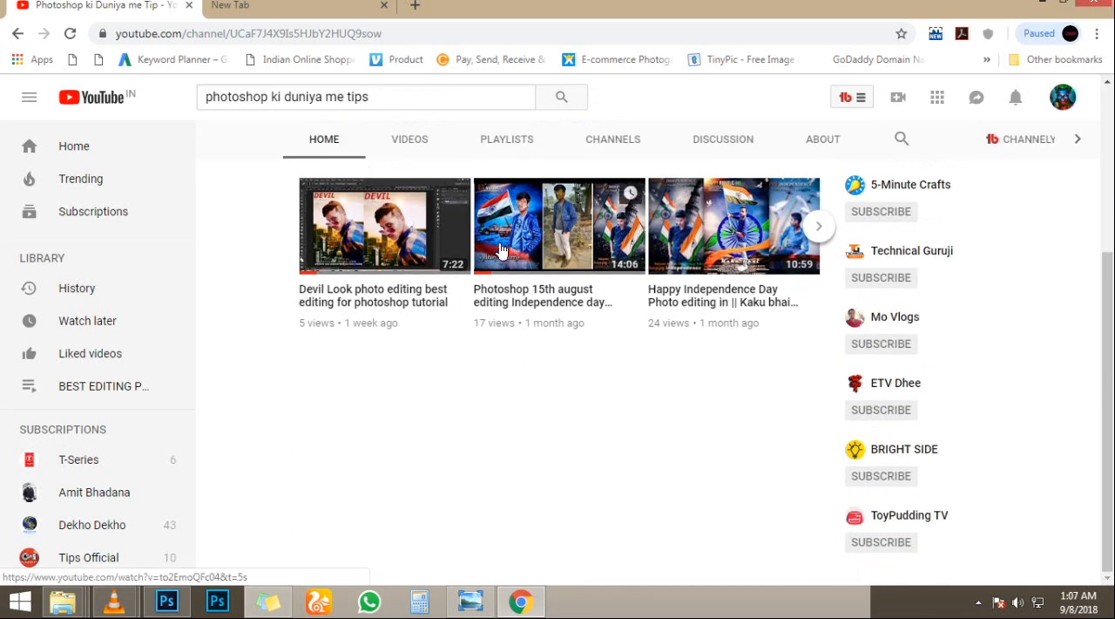
{"action": "left_click", "coordinate": [383, 224]}
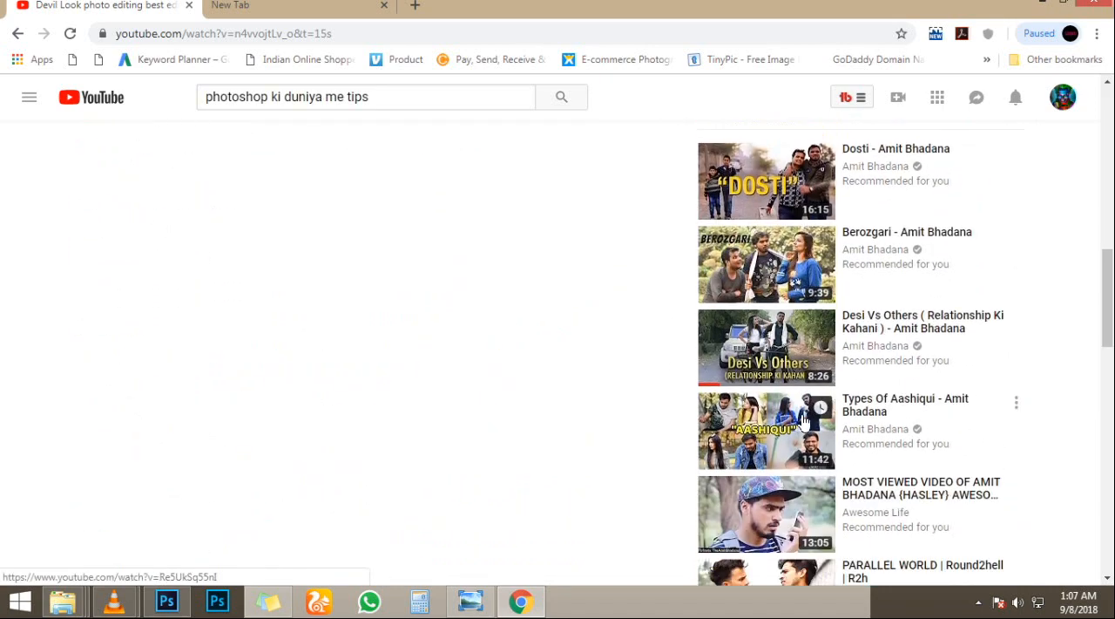
{"action": "scroll", "scroll_direction": "down", "scroll_amount": 3}
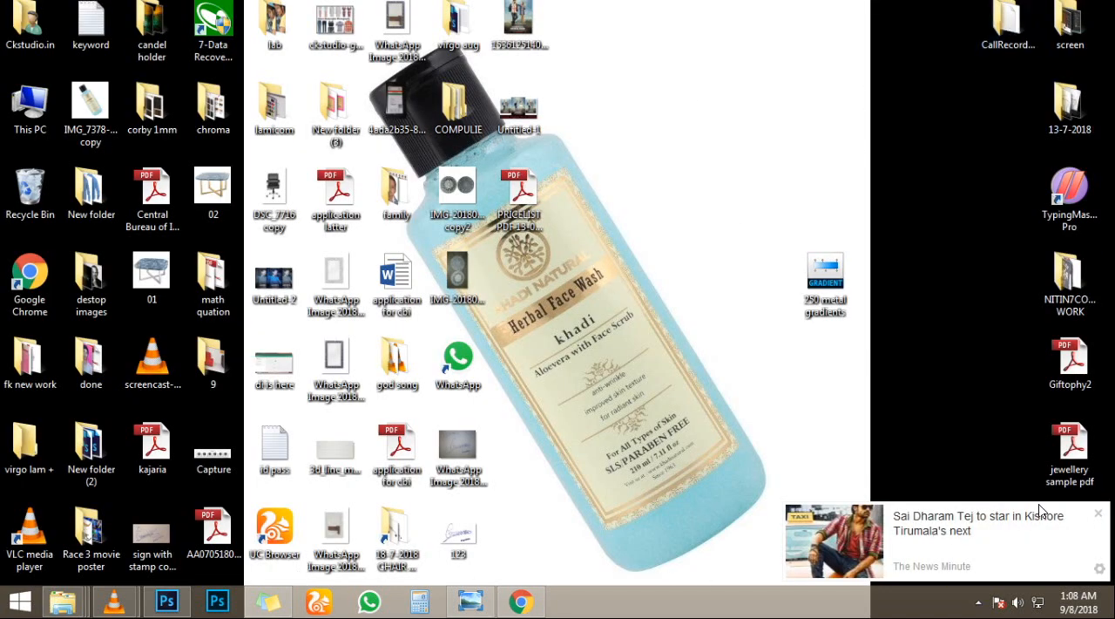
{"action": "mouse_move", "coordinate": [1101, 516]}
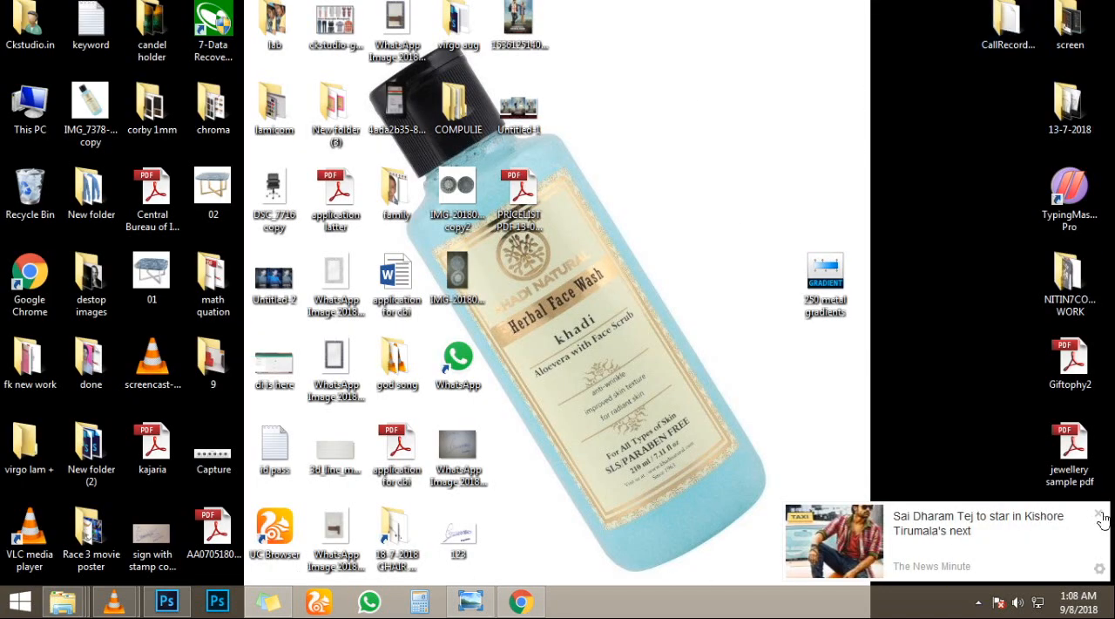
Create a new 1062 × 1600 pixel Photoshop document for the poster
{"action": "left_click", "coordinate": [168, 601]}
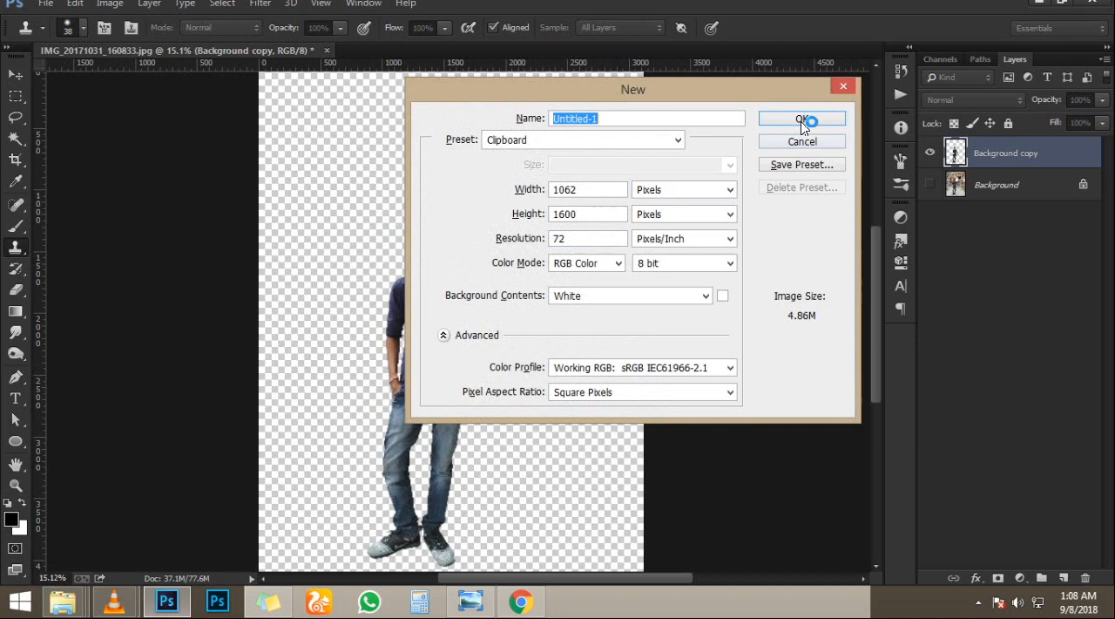
{"action": "left_click", "coordinate": [801, 118]}
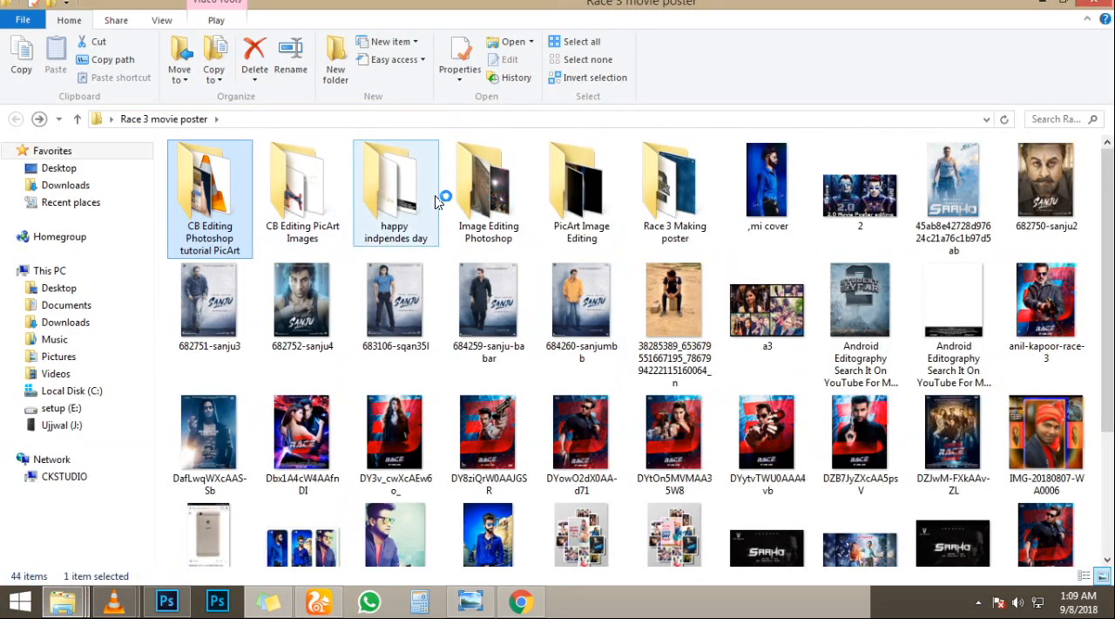
Bring the fog image 2 and branches image 5 from the happy indpendes day folder into the poster
{"action": "double_click", "coordinate": [396, 181]}
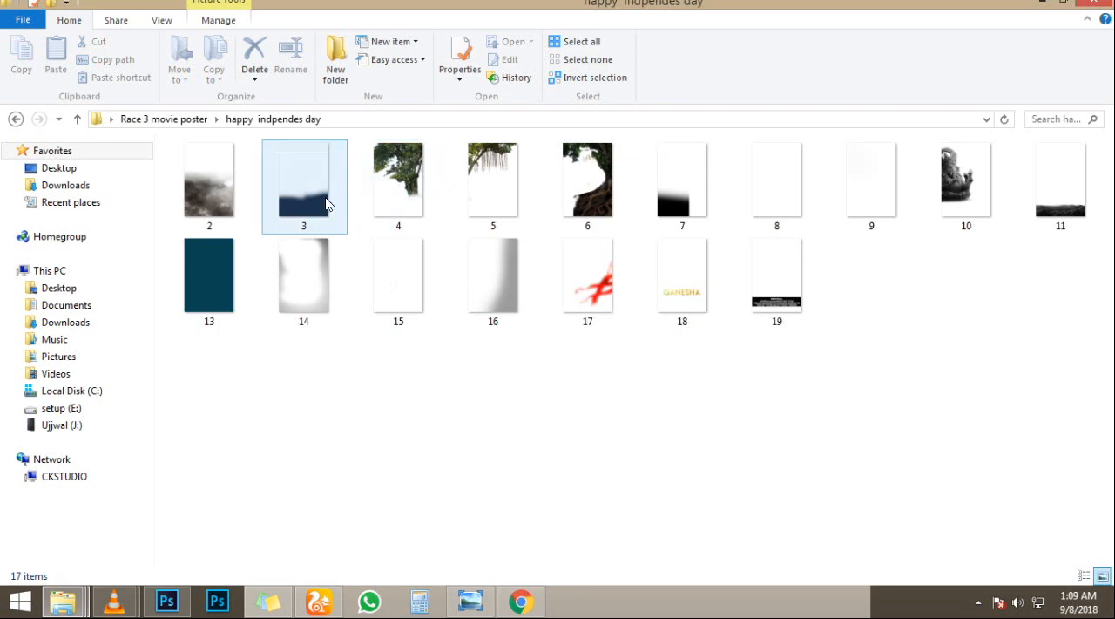
{"action": "left_click", "coordinate": [209, 183]}
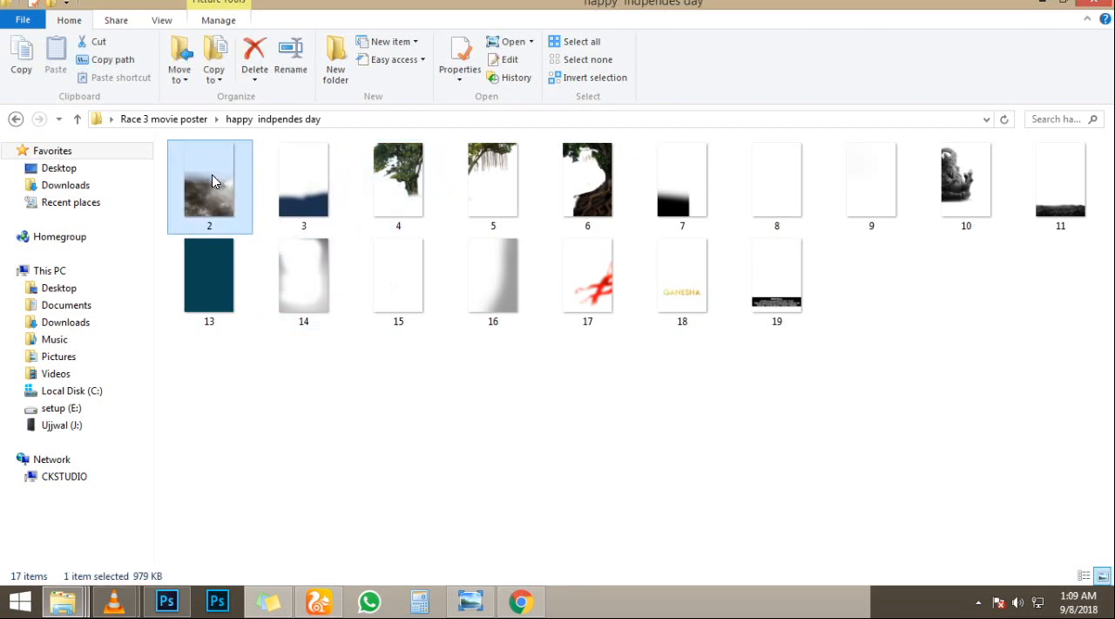
{"action": "left_click", "coordinate": [166, 602]}
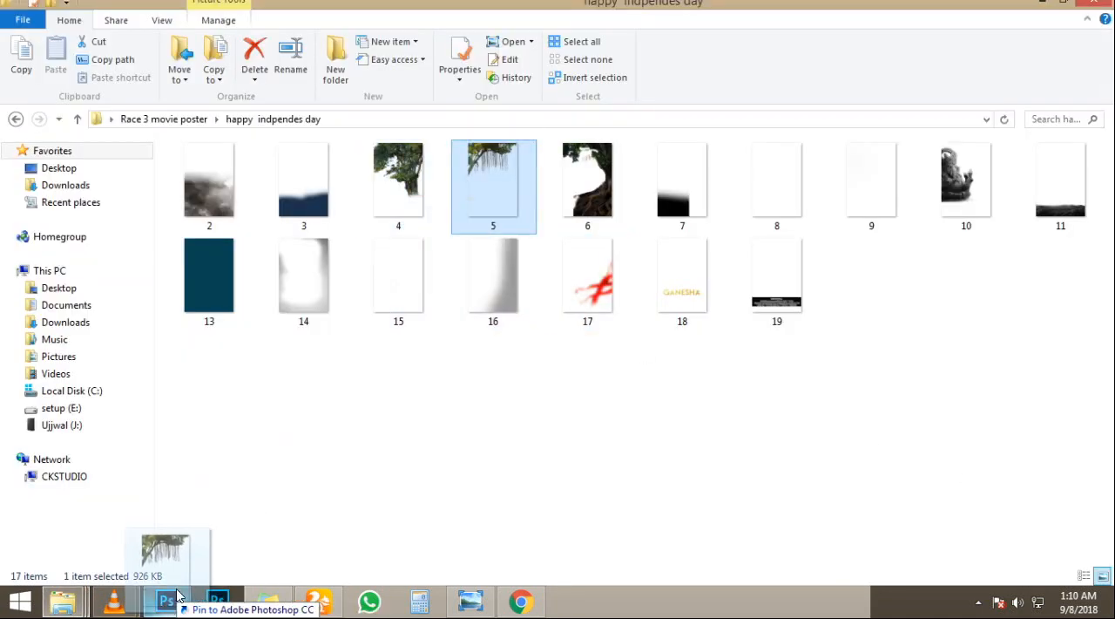
{"action": "left_click", "coordinate": [165, 600]}
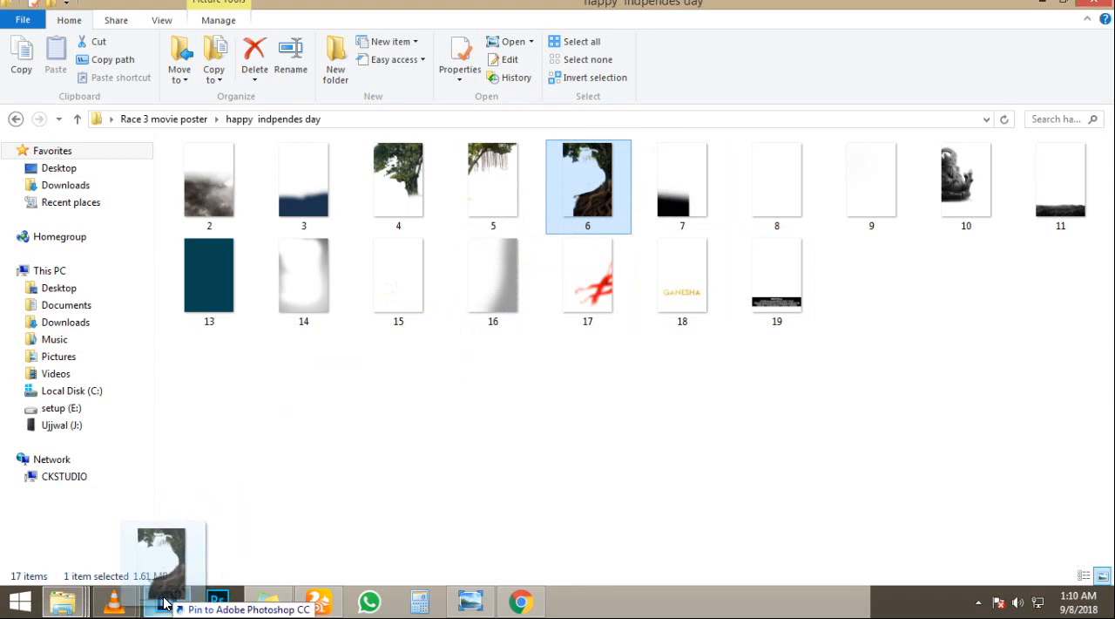
Add the tree image 6, dark image 7 and image 8 to build the foggy forest background
{"action": "left_click", "coordinate": [165, 601]}
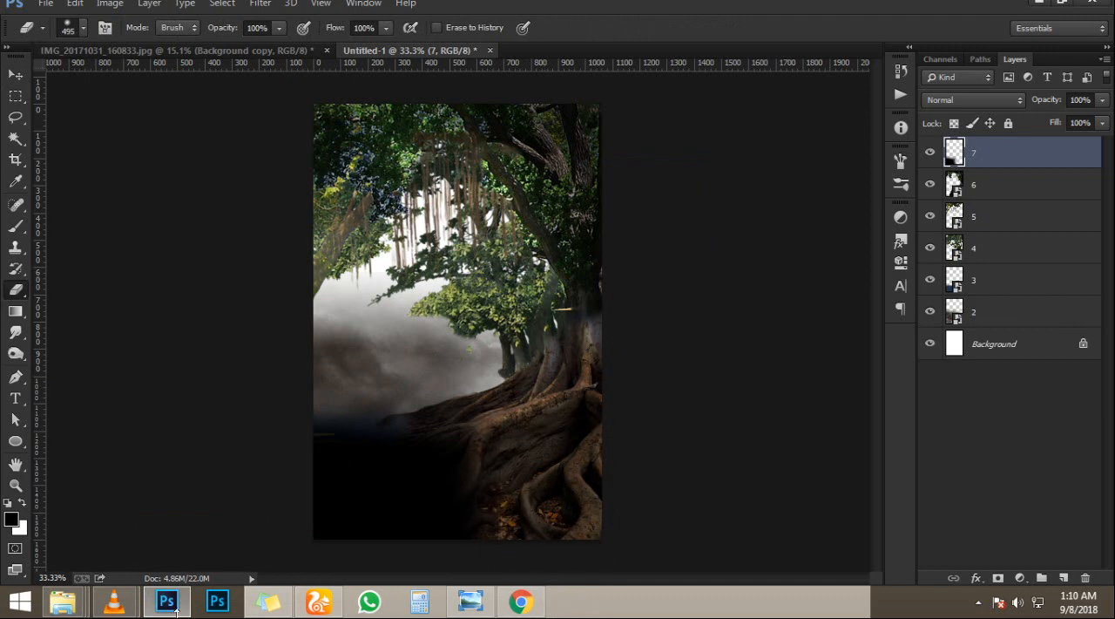
{"action": "left_click", "coordinate": [63, 602]}
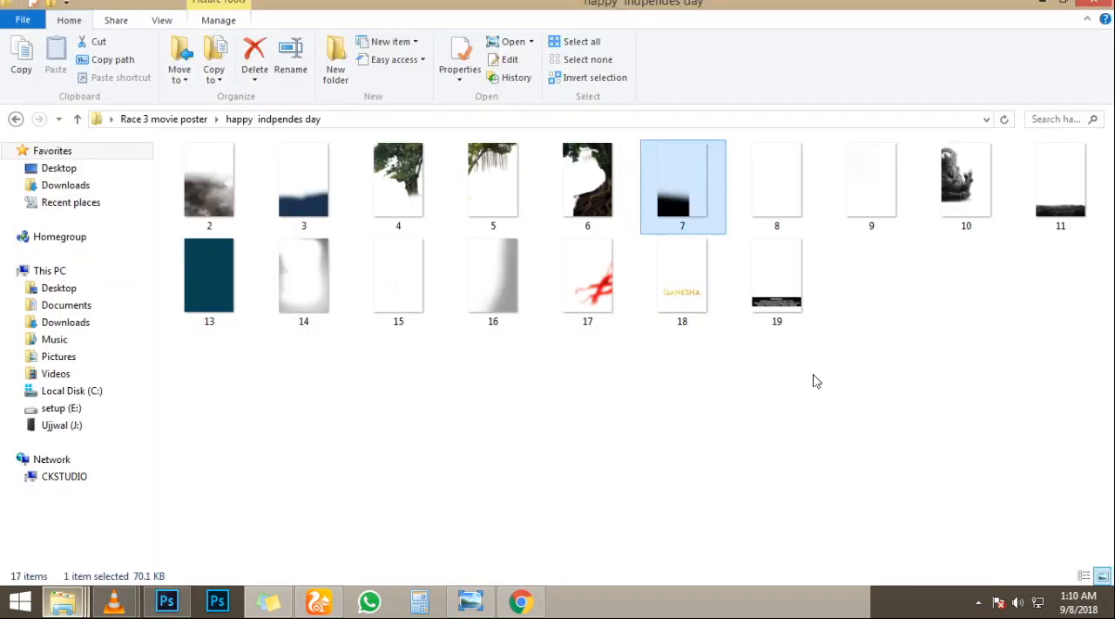
{"action": "left_click", "coordinate": [777, 185]}
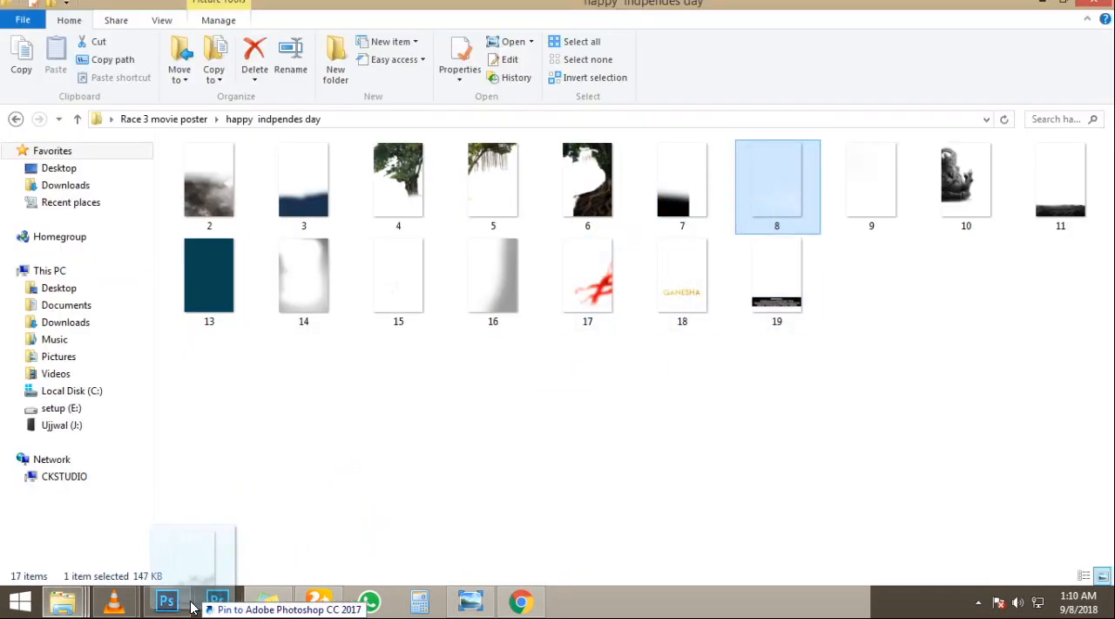
Stand the grayscale Ganesha statue among the fog layers, then revisit the stock folder
{"action": "left_click", "coordinate": [167, 601]}
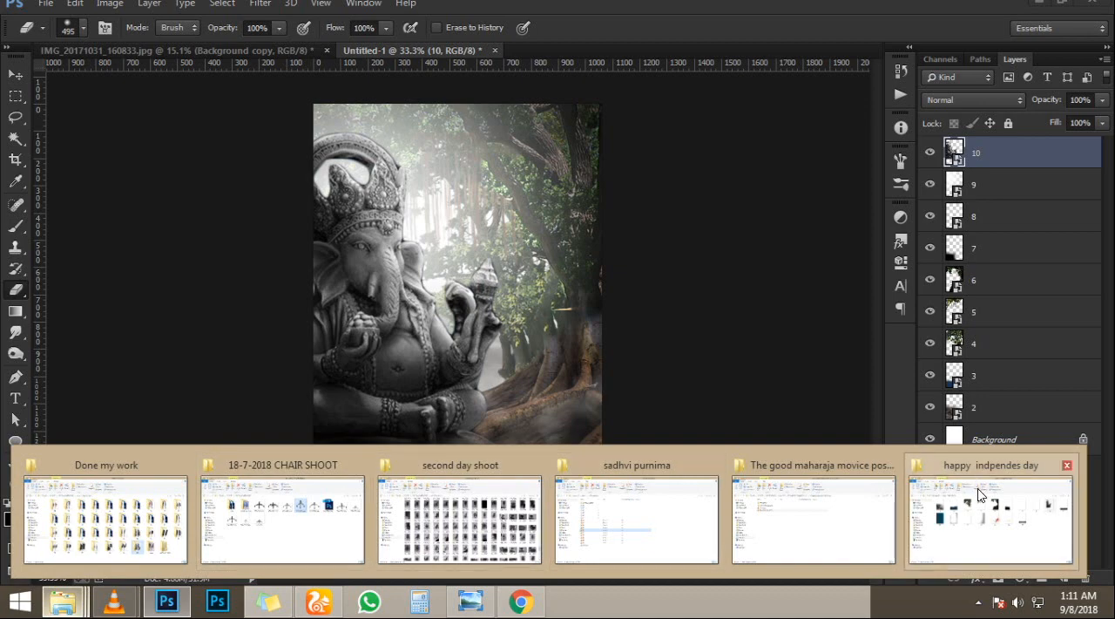
{"action": "left_click", "coordinate": [990, 519]}
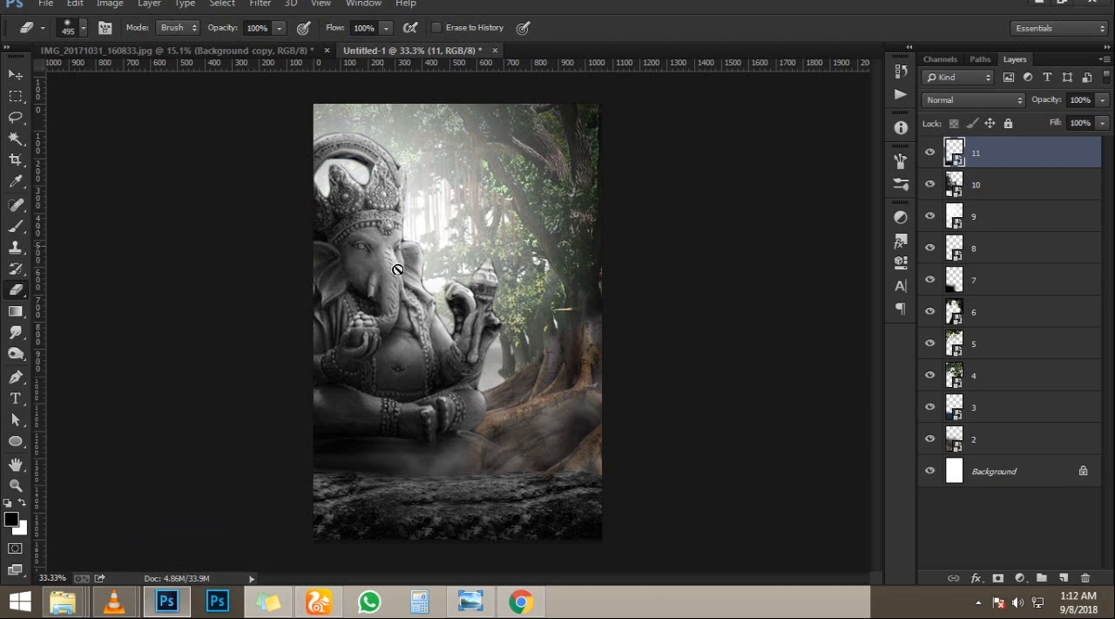
{"action": "mouse_move", "coordinate": [286, 76]}
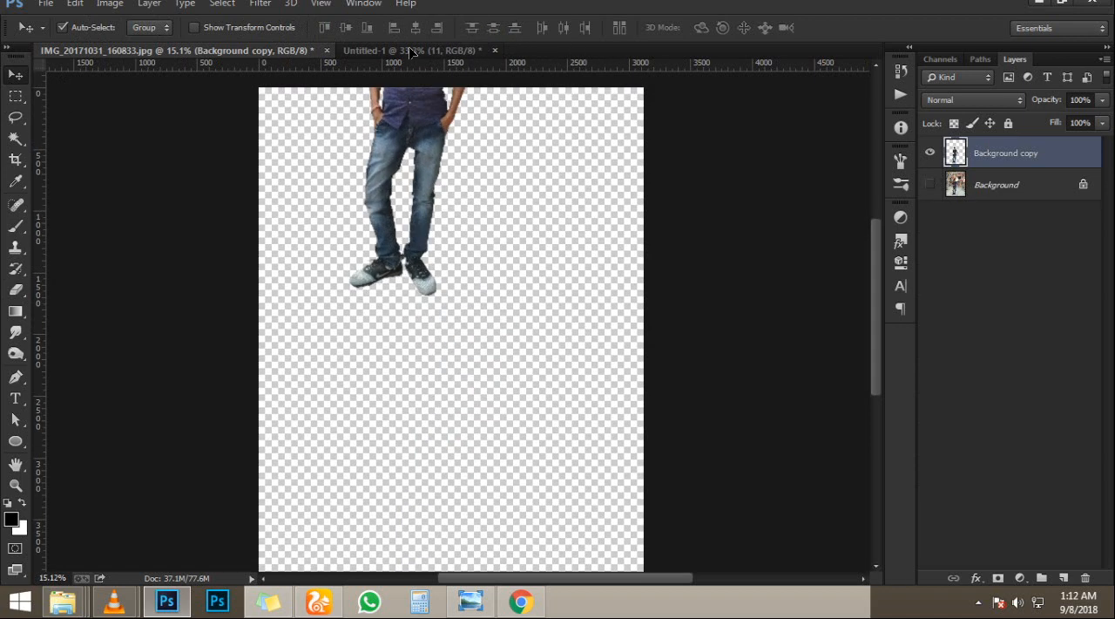
Place the young man beside the statue and squash a duplicate into a faint shadow under his feet
{"action": "left_click", "coordinate": [409, 49]}
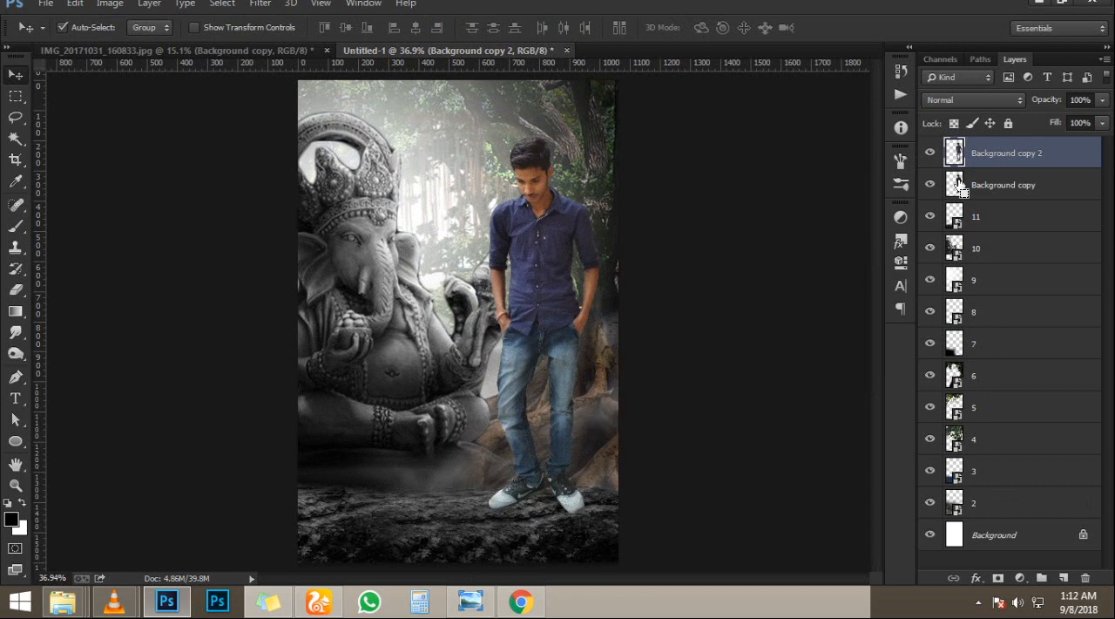
{"action": "left_click", "coordinate": [1004, 184]}
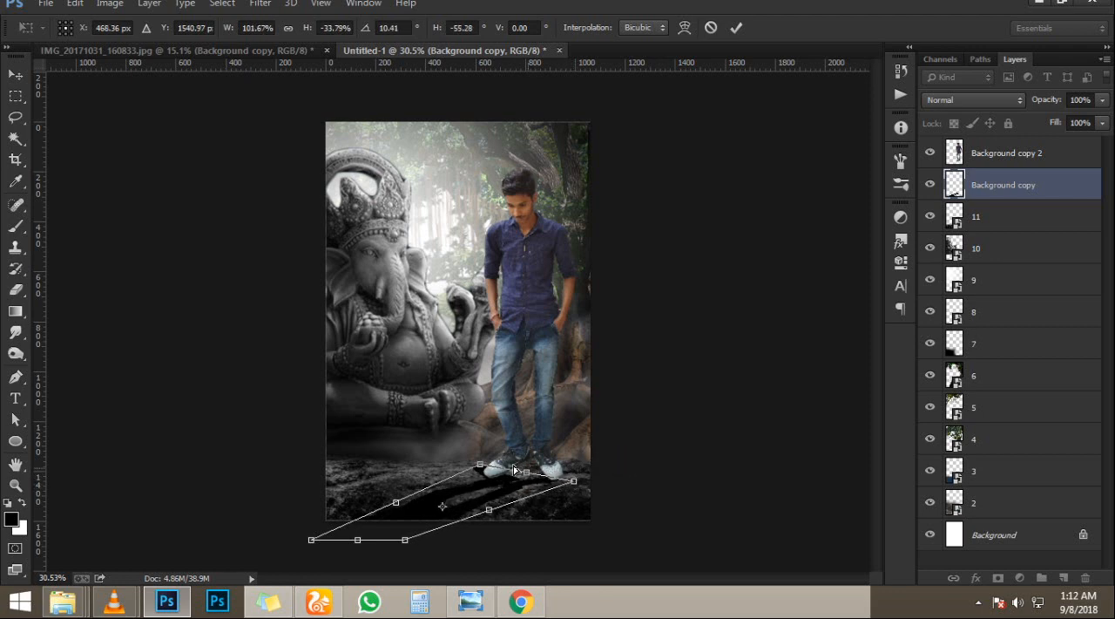
{"action": "left_click_drag", "start_coordinate": [514, 469], "coordinate": [490, 469]}
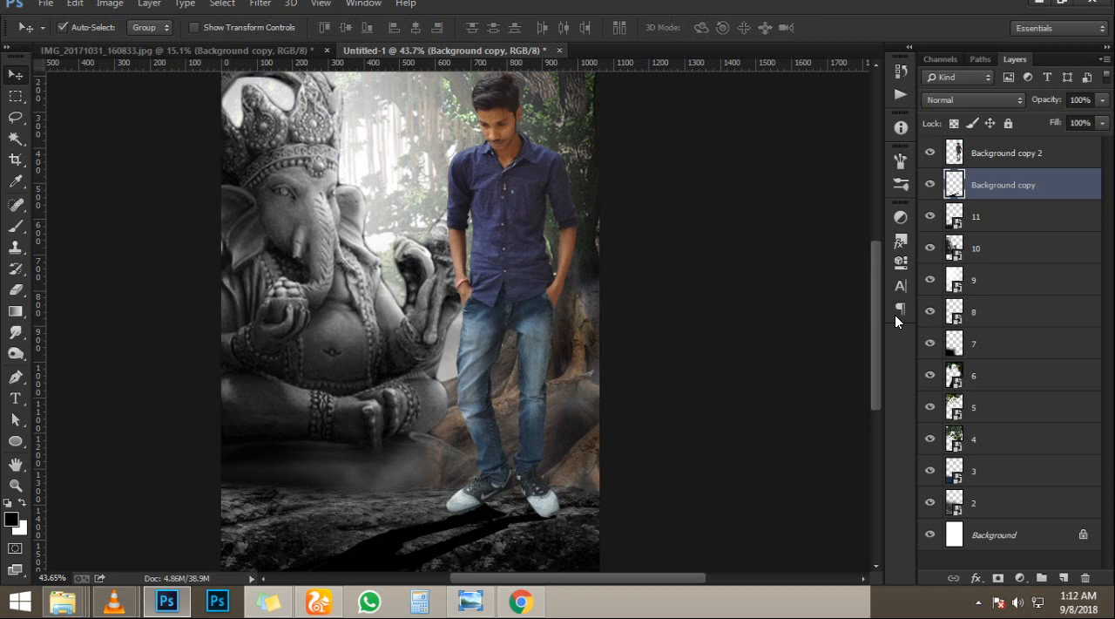
{"action": "left_click", "coordinate": [1079, 100]}
{"action": "type", "text": "96"}
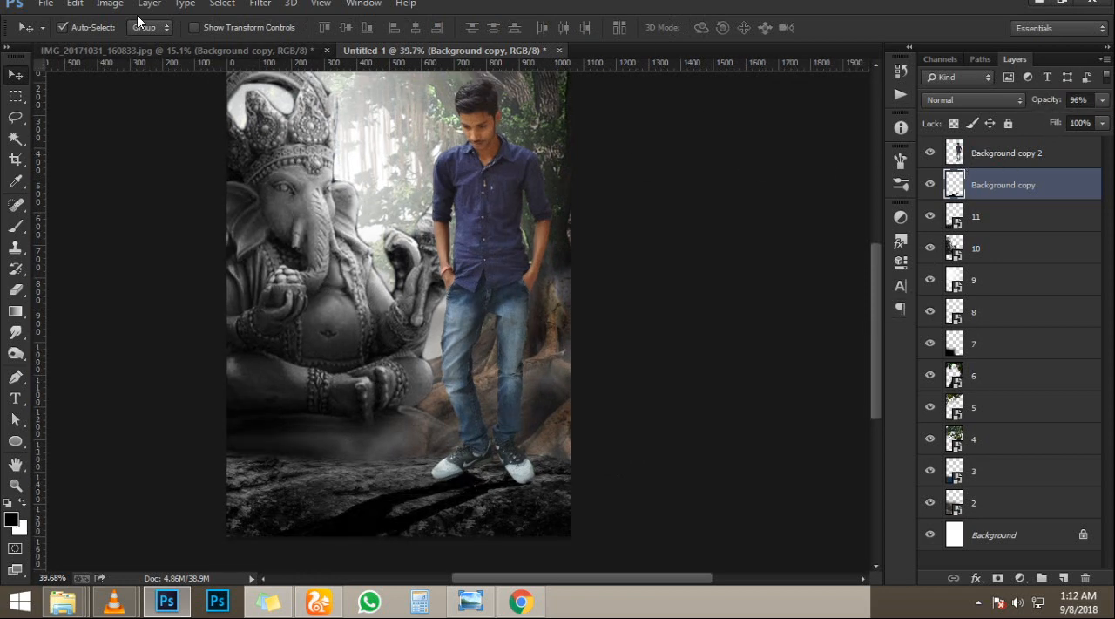
Apply a Gaussian Blur of a few pixels to soften the shadow copy
{"action": "left_click", "coordinate": [259, 3]}
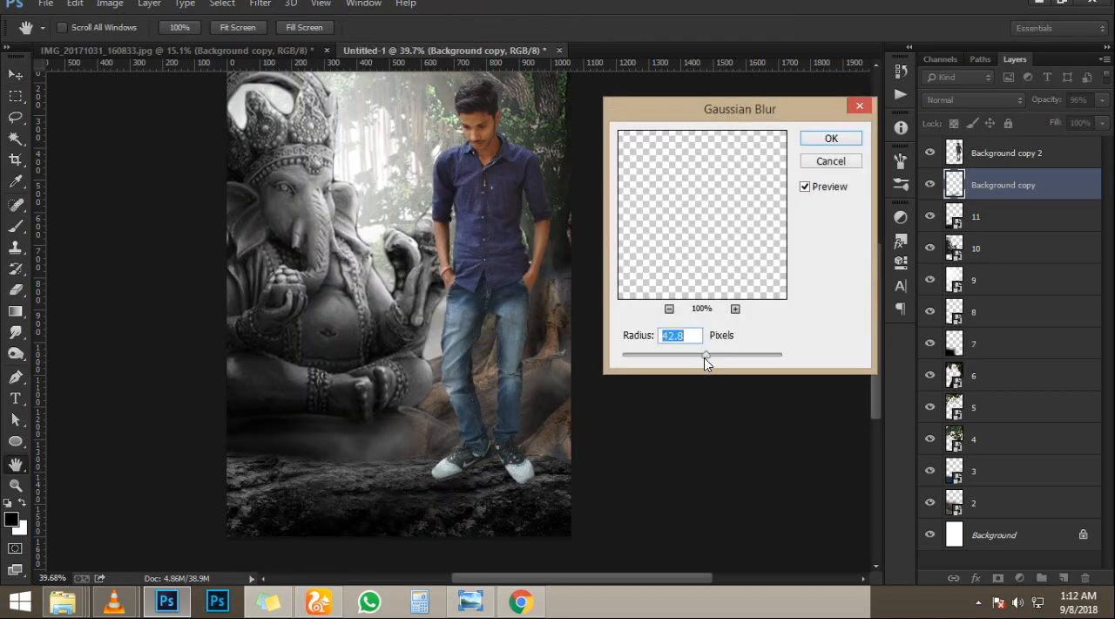
{"action": "left_click_drag", "start_coordinate": [705, 354], "coordinate": [655, 354]}
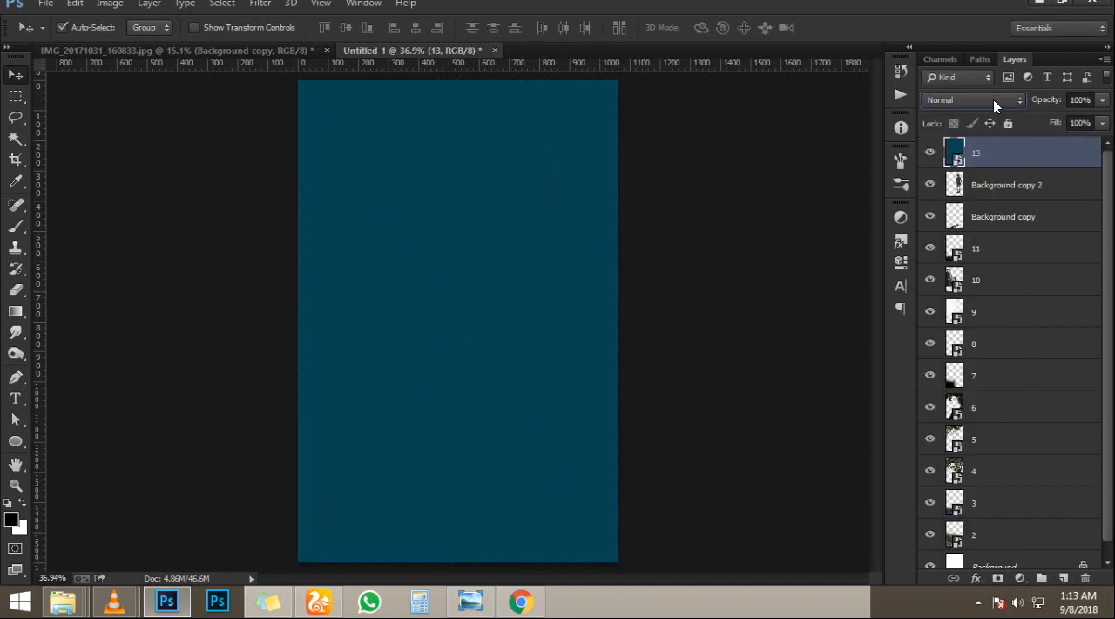
Cycle through blend modes for the dark teal layer and settle on one that tints the scene cool
{"action": "left_click", "coordinate": [973, 100]}
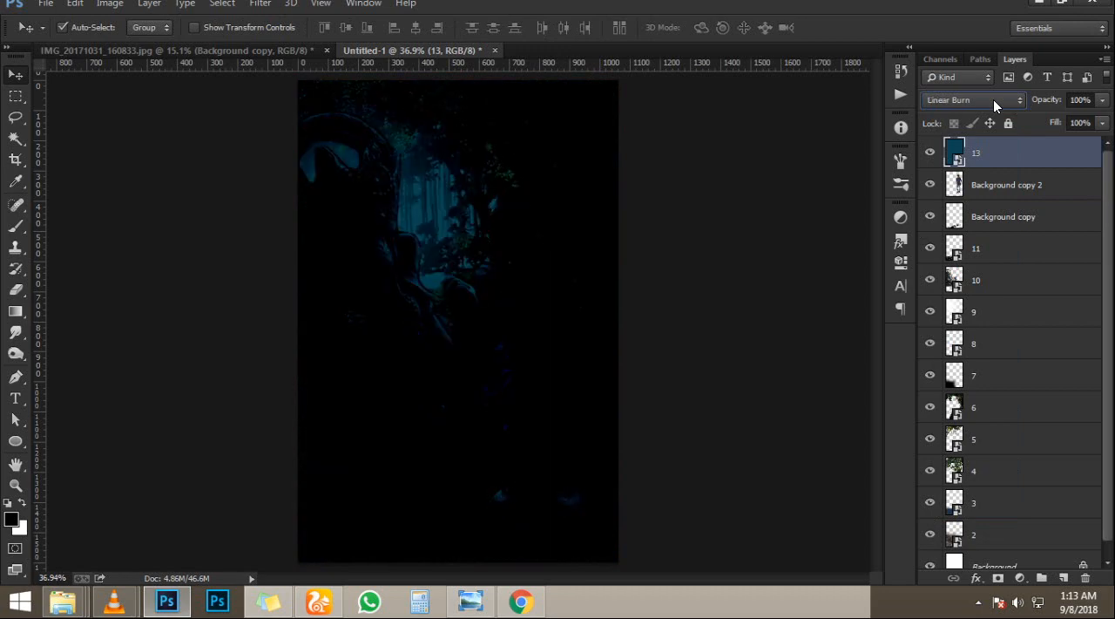
{"action": "left_click", "coordinate": [972, 99]}
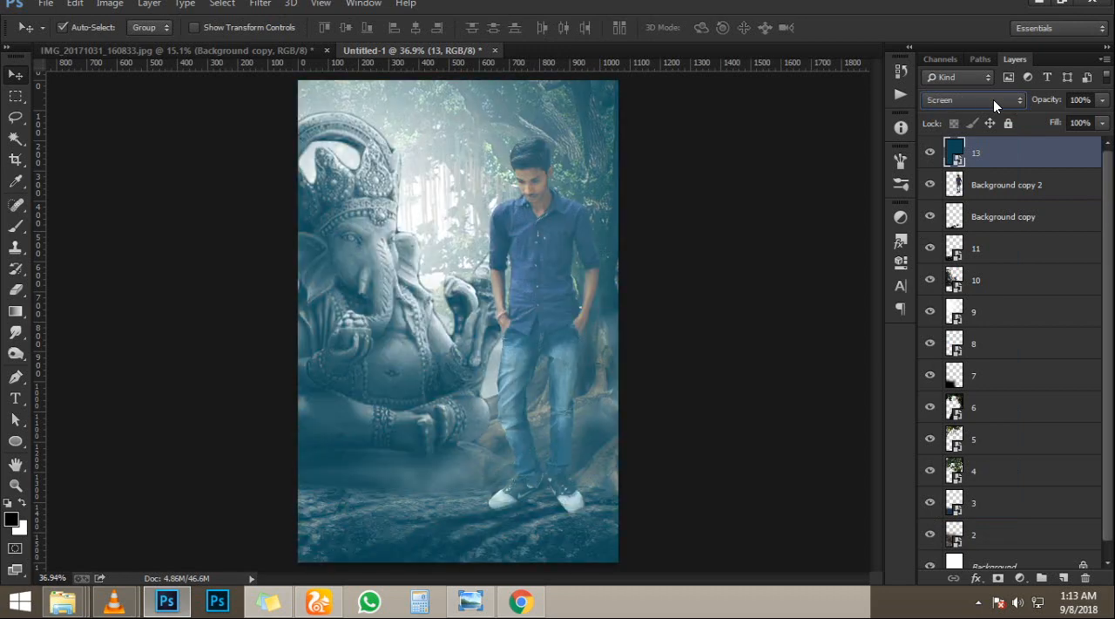
{"action": "left_click", "coordinate": [973, 100]}
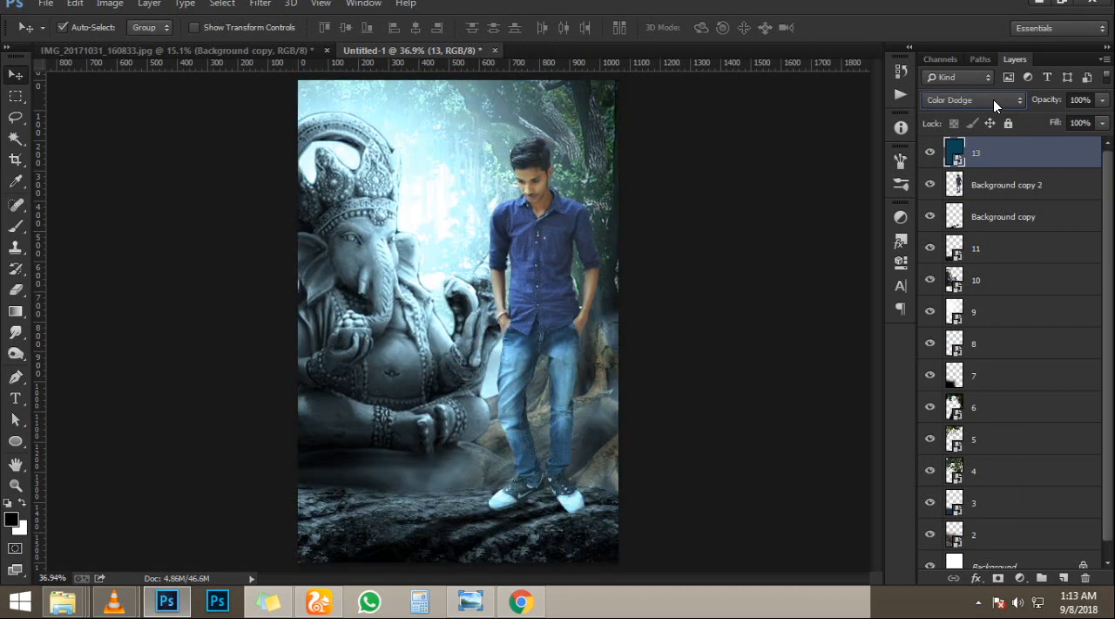
{"action": "left_click", "coordinate": [972, 99]}
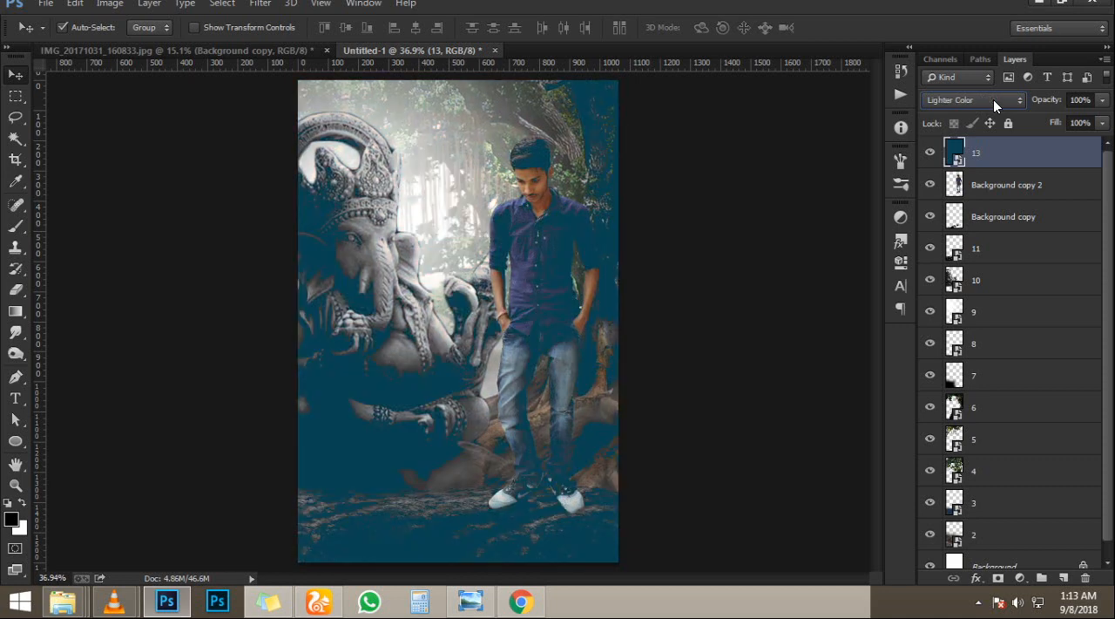
{"action": "left_click", "coordinate": [972, 100]}
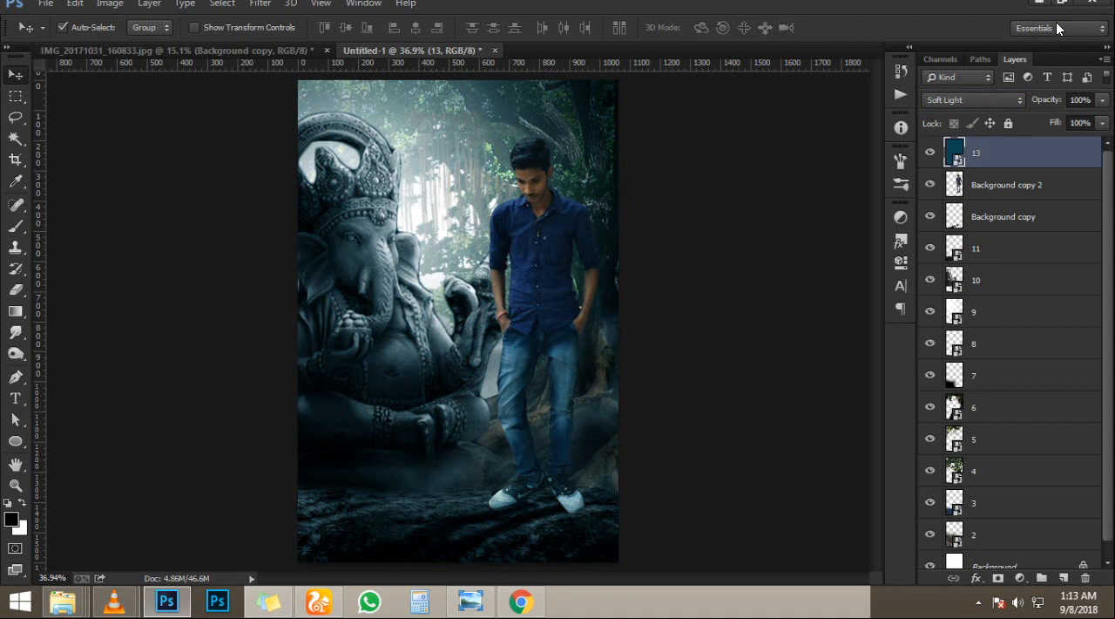
{"action": "left_click", "coordinate": [972, 99]}
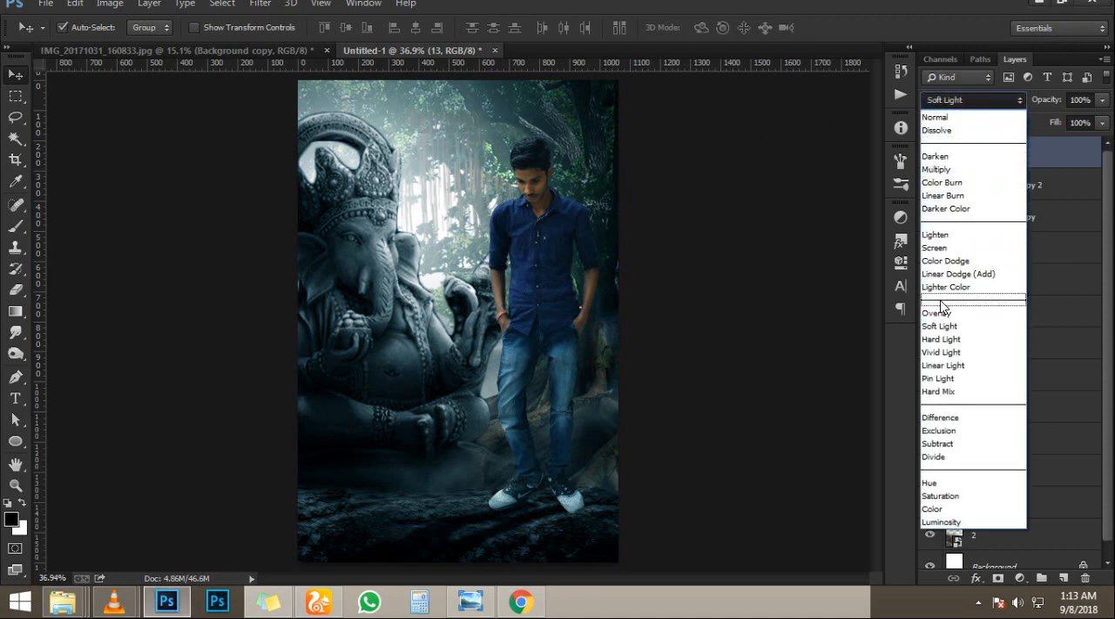
{"action": "left_click", "coordinate": [938, 312]}
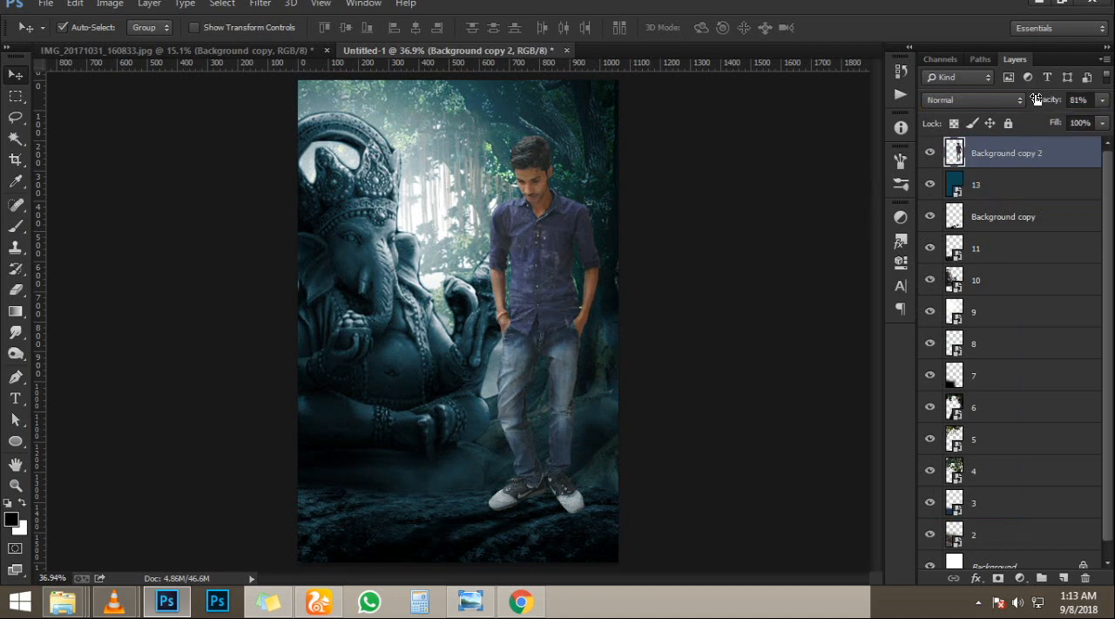
Load the man's selection and brush the teal tint off his face on the layer mask
{"action": "left_click", "coordinate": [1080, 99]}
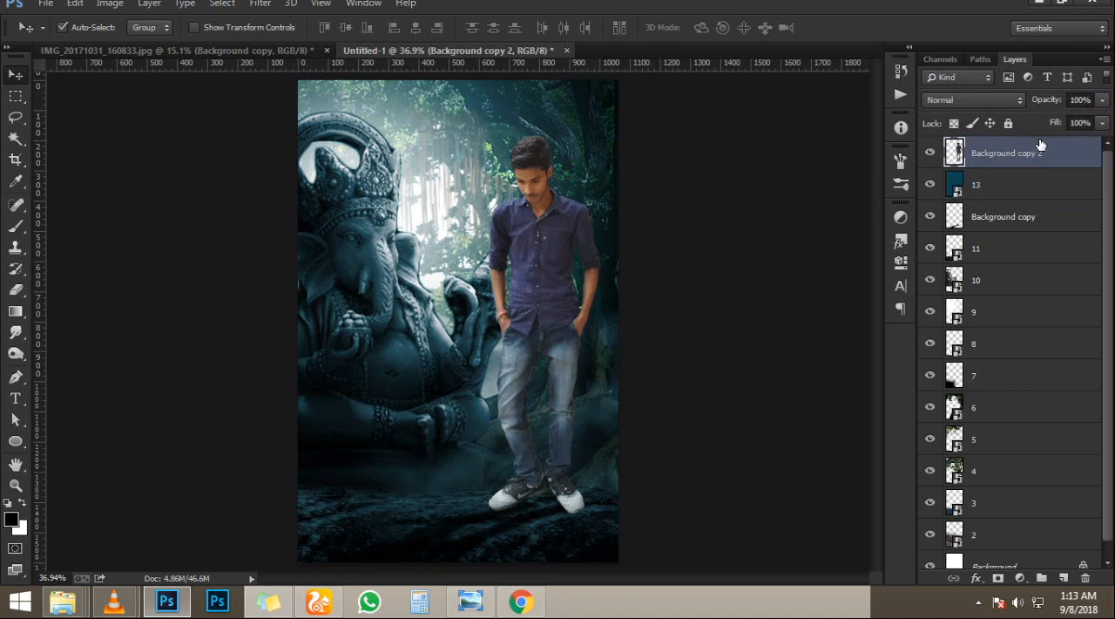
{"action": "mouse_move", "coordinate": [1031, 153]}
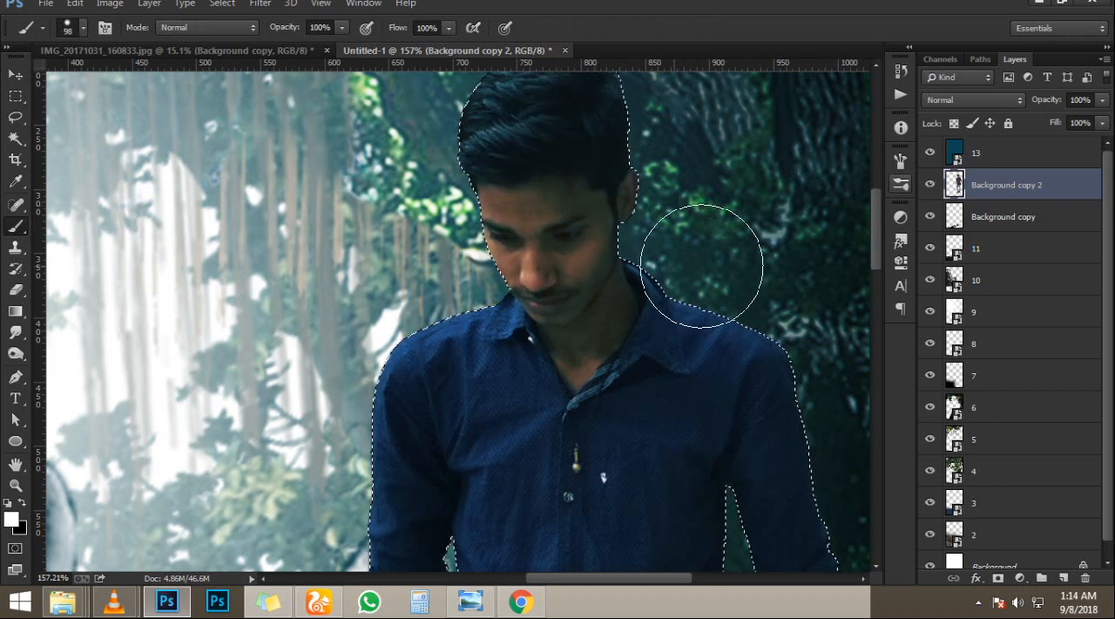
{"action": "left_click", "coordinate": [995, 579]}
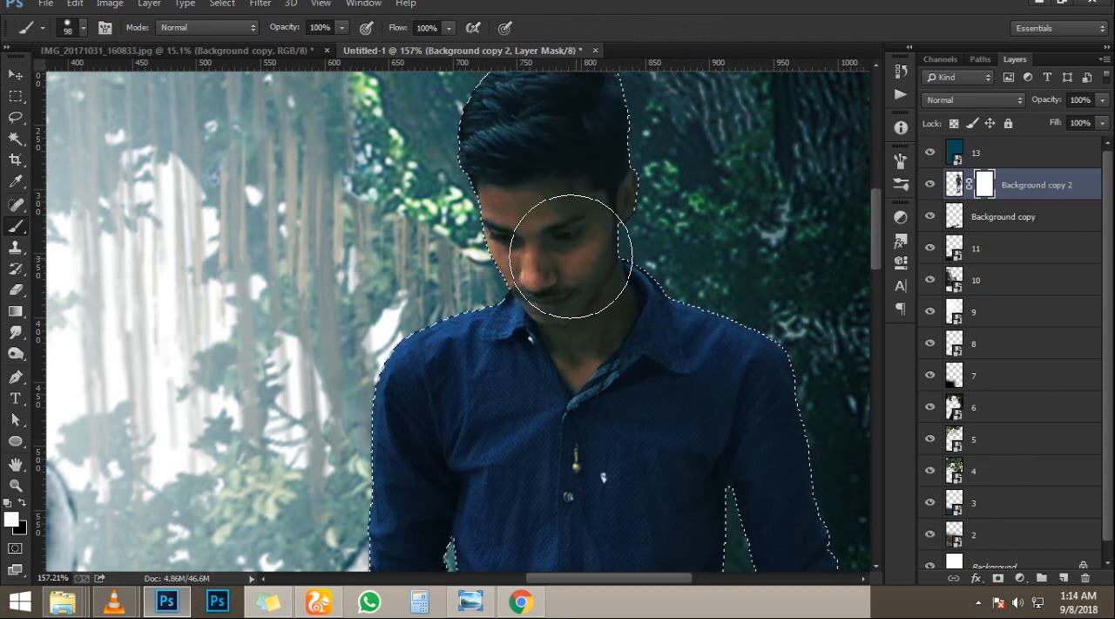
{"action": "left_click_drag", "start_coordinate": [572, 258], "coordinate": [557, 270]}
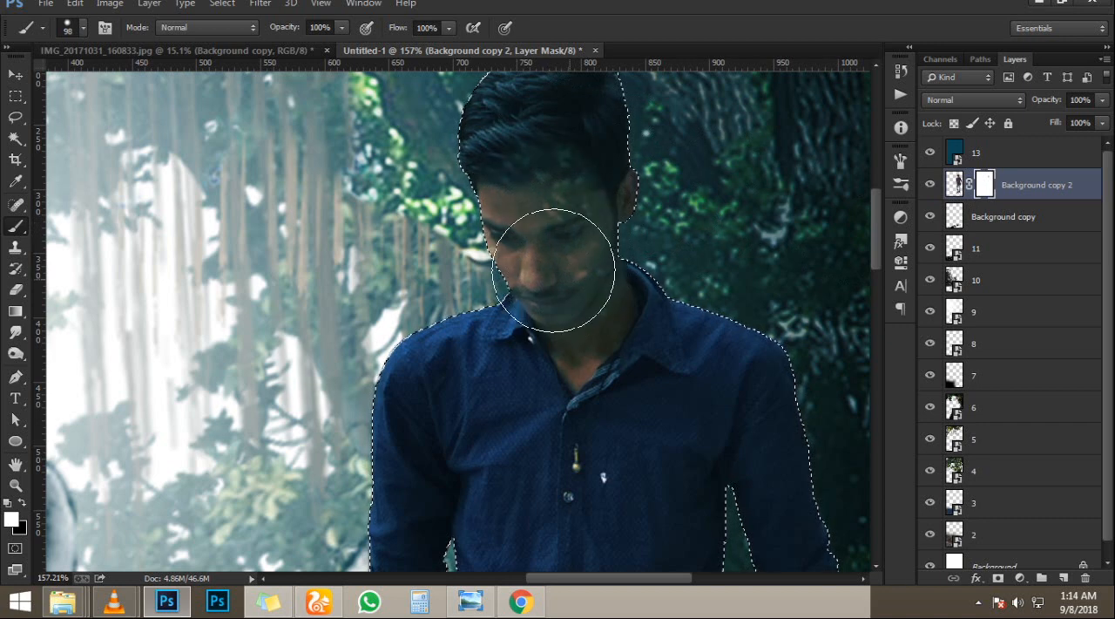
{"action": "left_click_drag", "start_coordinate": [558, 262], "coordinate": [618, 261]}
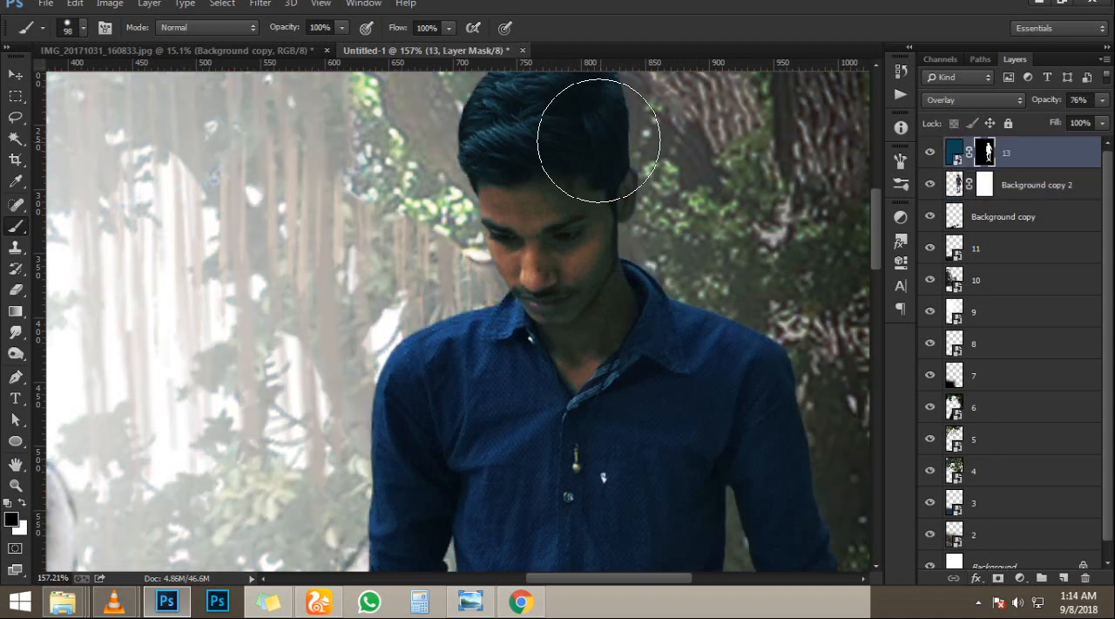
Mask the tint off his hair, both hands and forearms so his skin stays natural
{"action": "left_click", "coordinate": [1007, 184]}
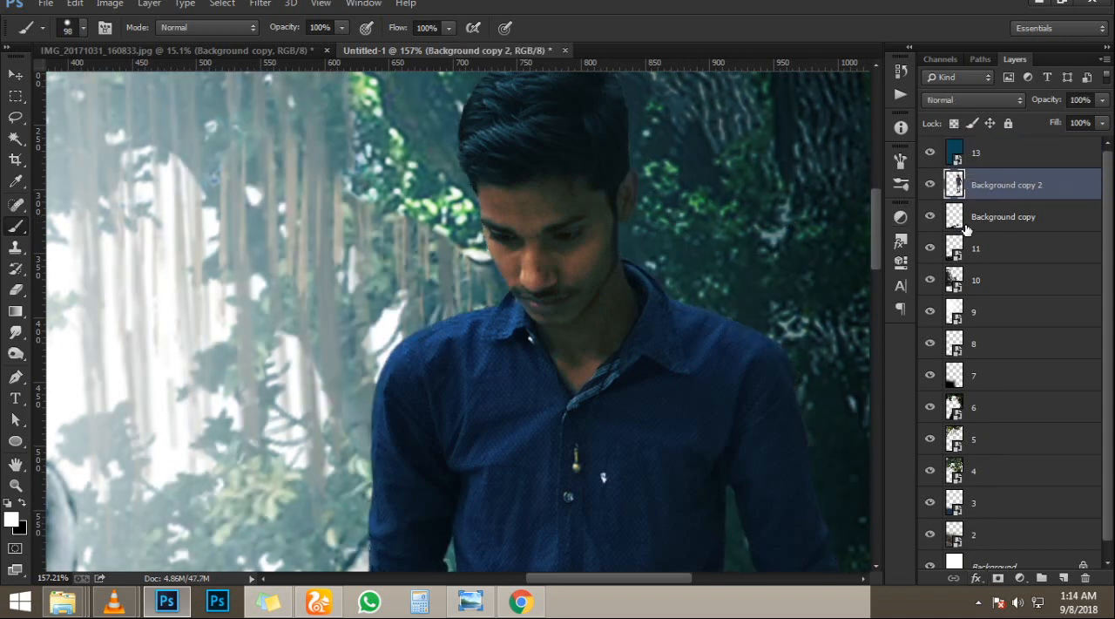
{"action": "left_click", "coordinate": [1002, 154]}
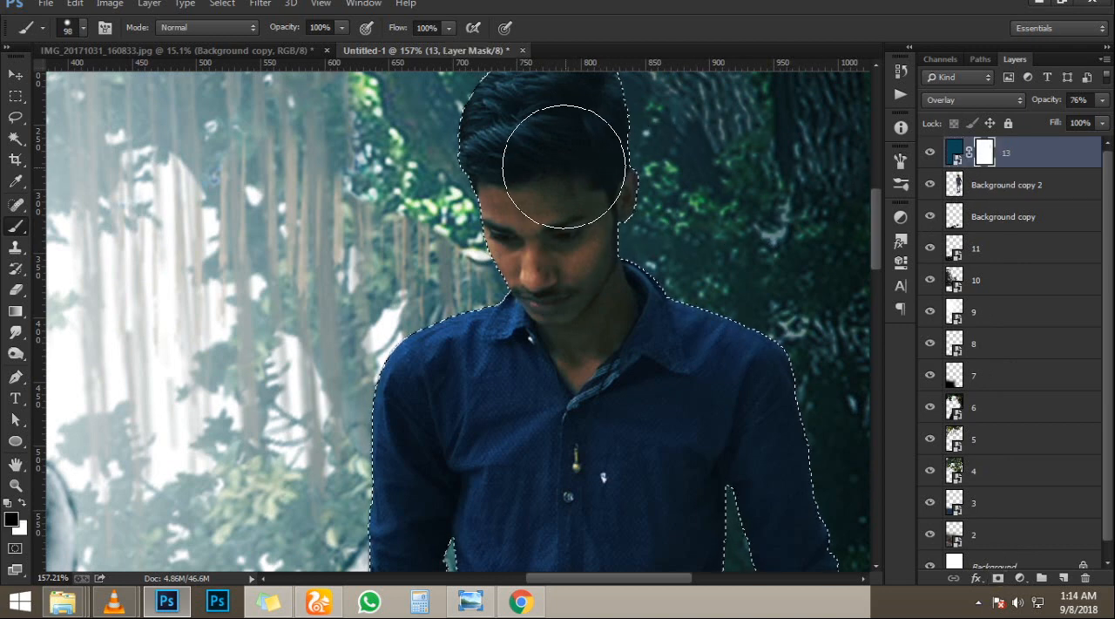
{"action": "left_click_drag", "start_coordinate": [561, 161], "coordinate": [614, 171]}
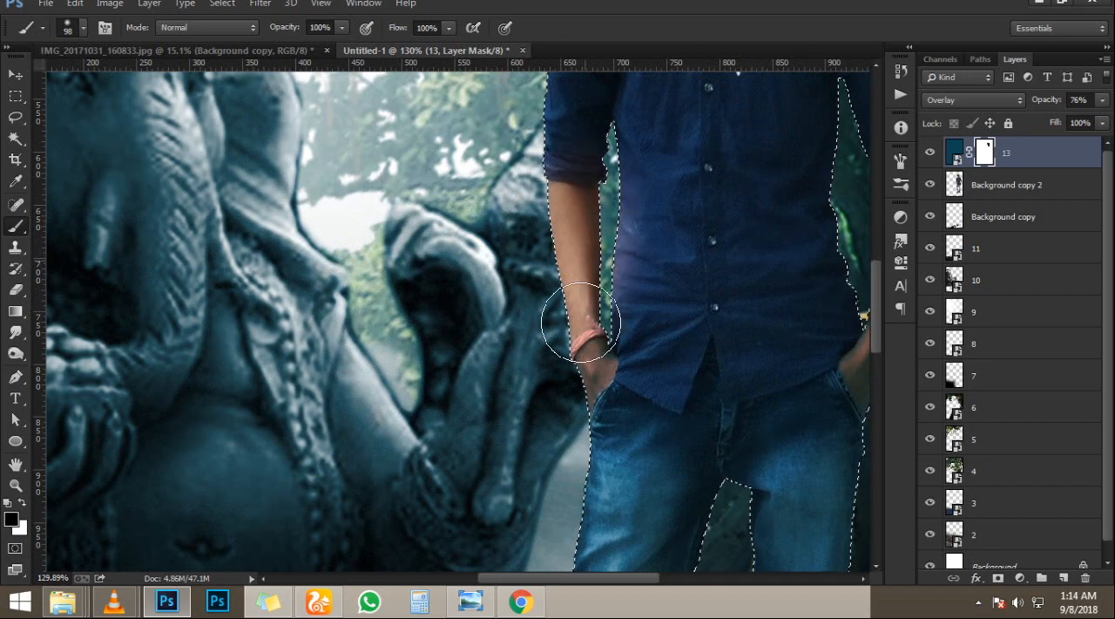
{"action": "left_click_drag", "start_coordinate": [579, 323], "coordinate": [561, 218]}
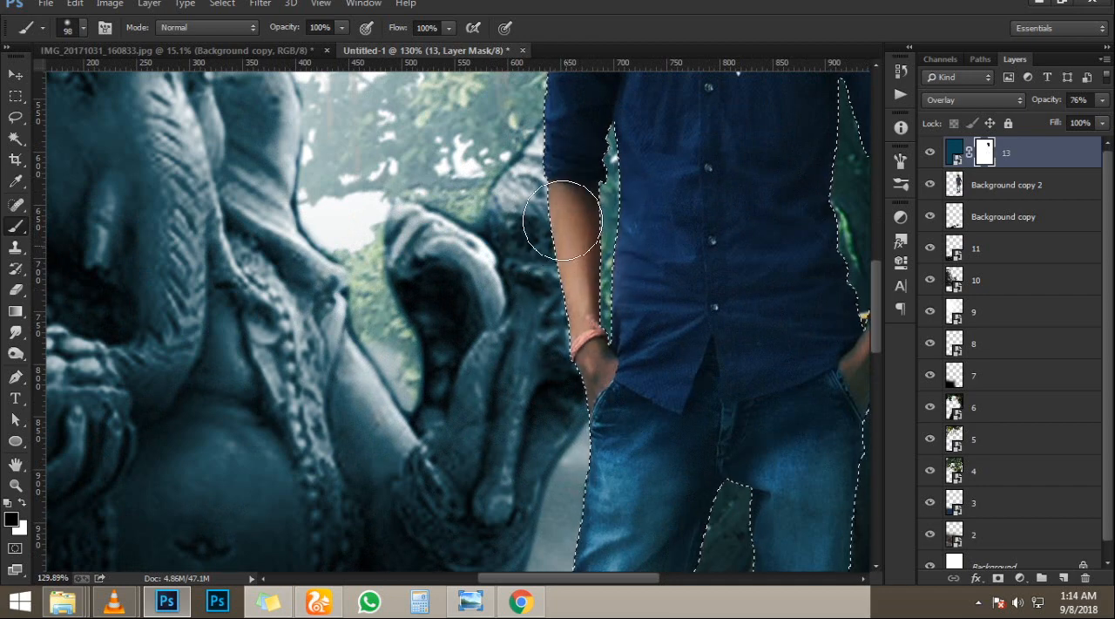
{"action": "left_click_drag", "start_coordinate": [561, 217], "coordinate": [627, 352]}
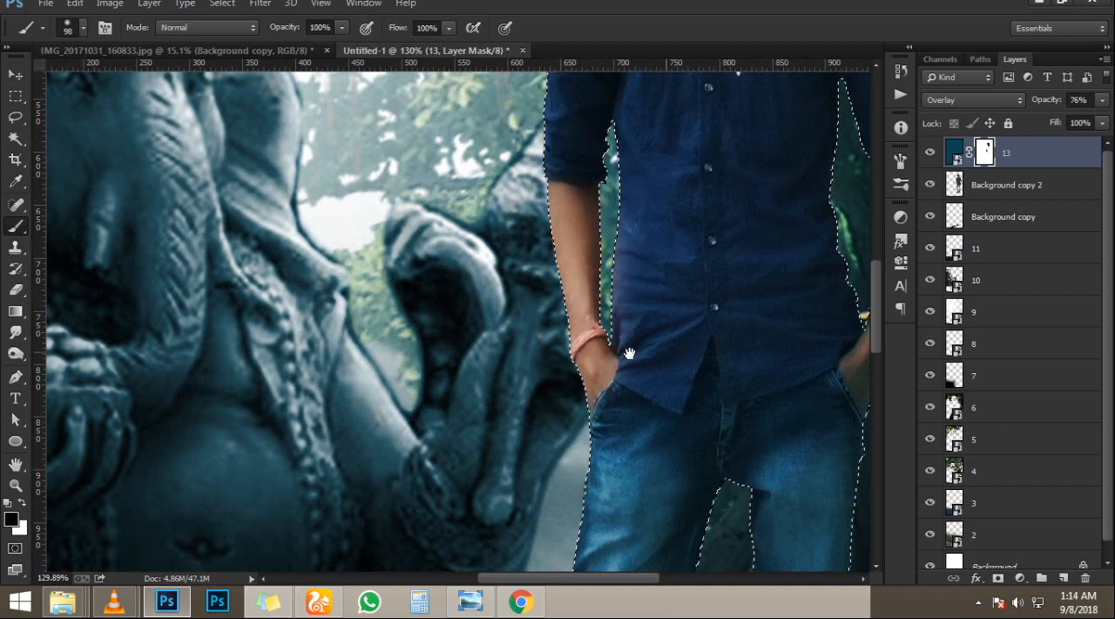
{"action": "left_click_drag", "start_coordinate": [631, 352], "coordinate": [631, 404]}
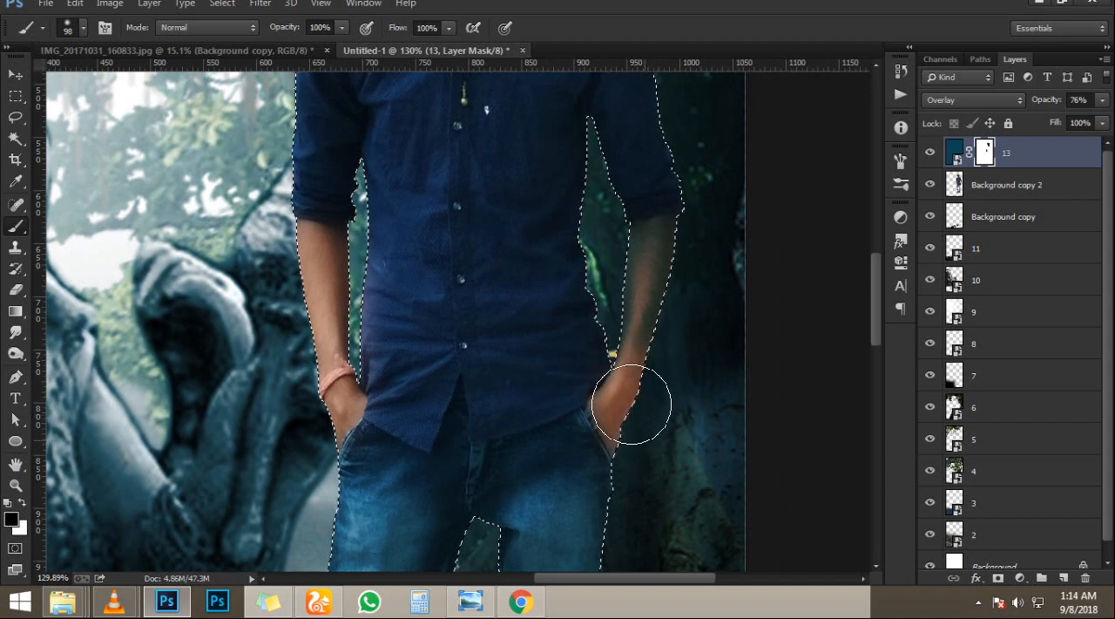
{"action": "left_click_drag", "start_coordinate": [628, 404], "coordinate": [671, 258]}
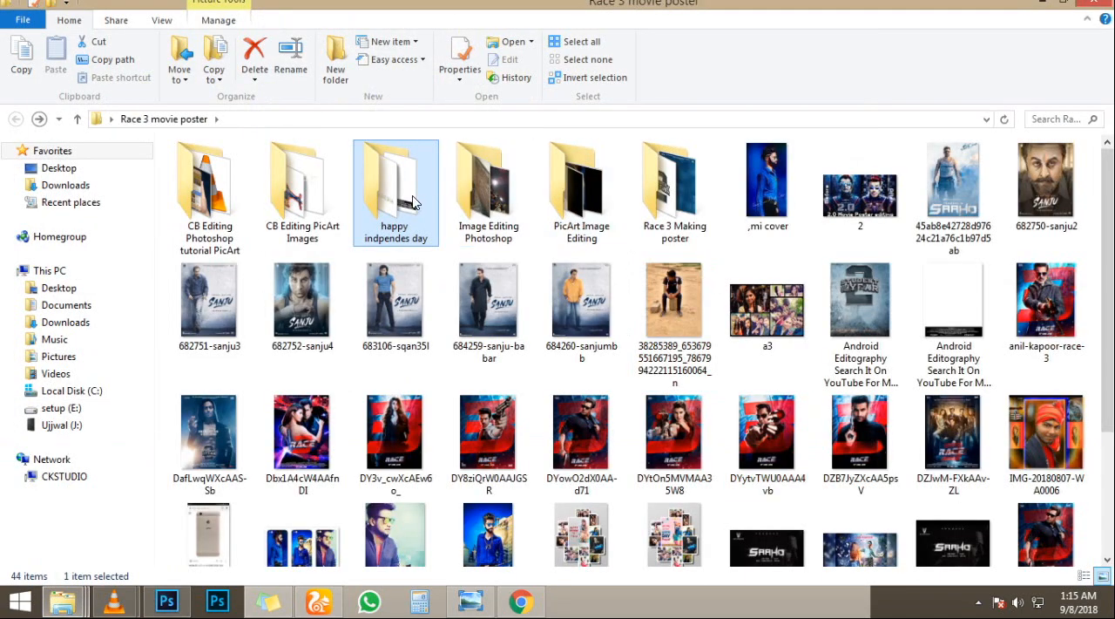
Browse the CB editing images into the Tattoo folder and pick the ornate skull graphic for the poster
{"action": "left_click", "coordinate": [303, 183]}
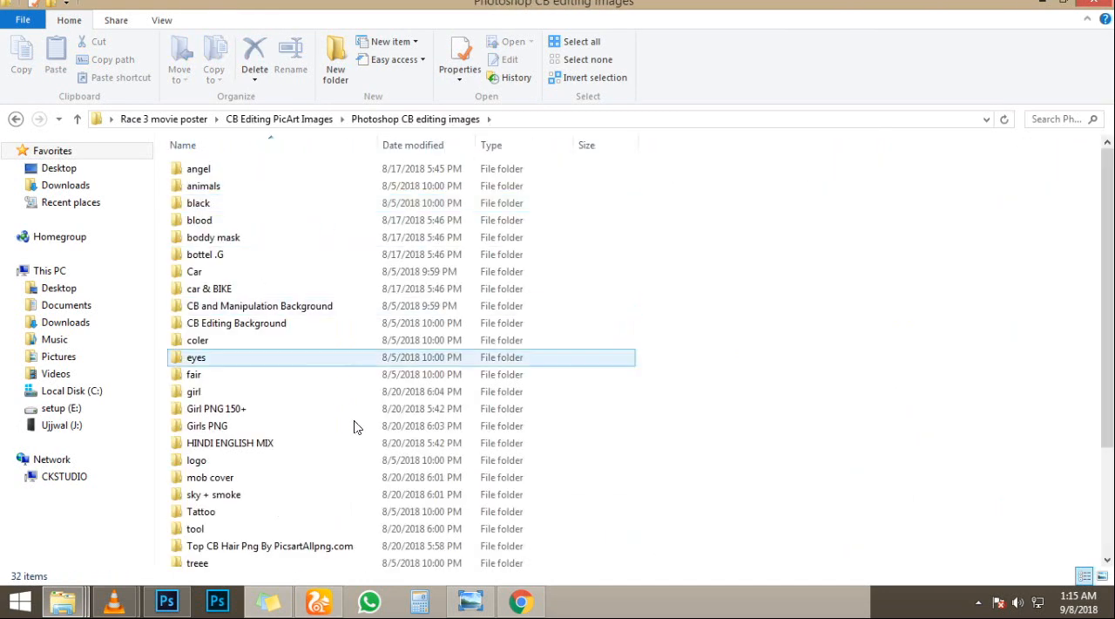
{"action": "scroll", "scroll_direction": "down", "scroll_amount": 3}
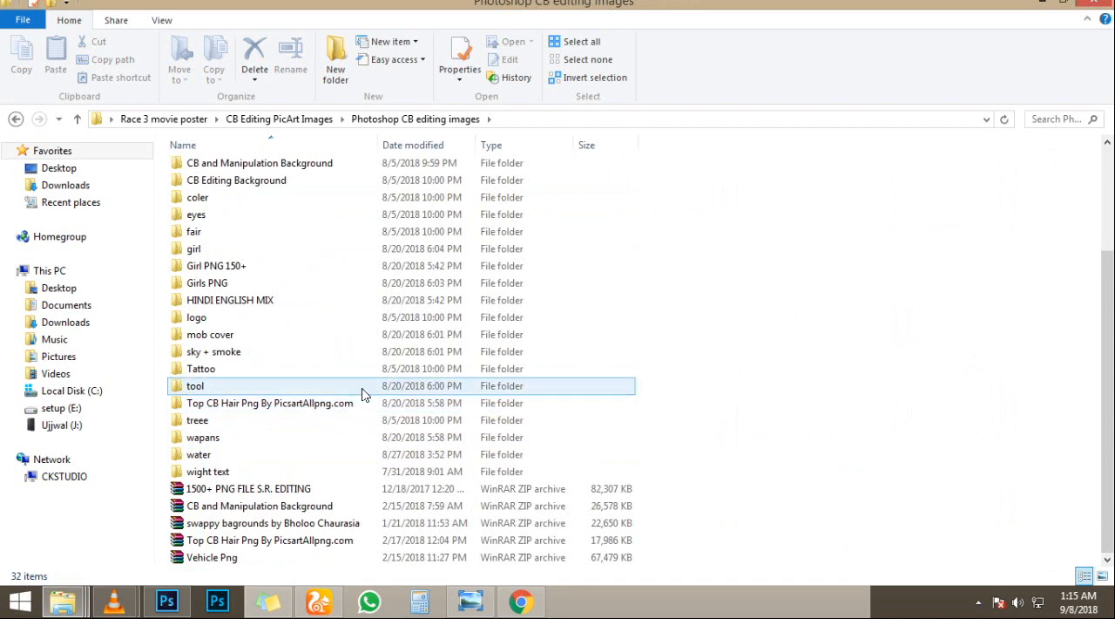
{"action": "double_click", "coordinate": [201, 368]}
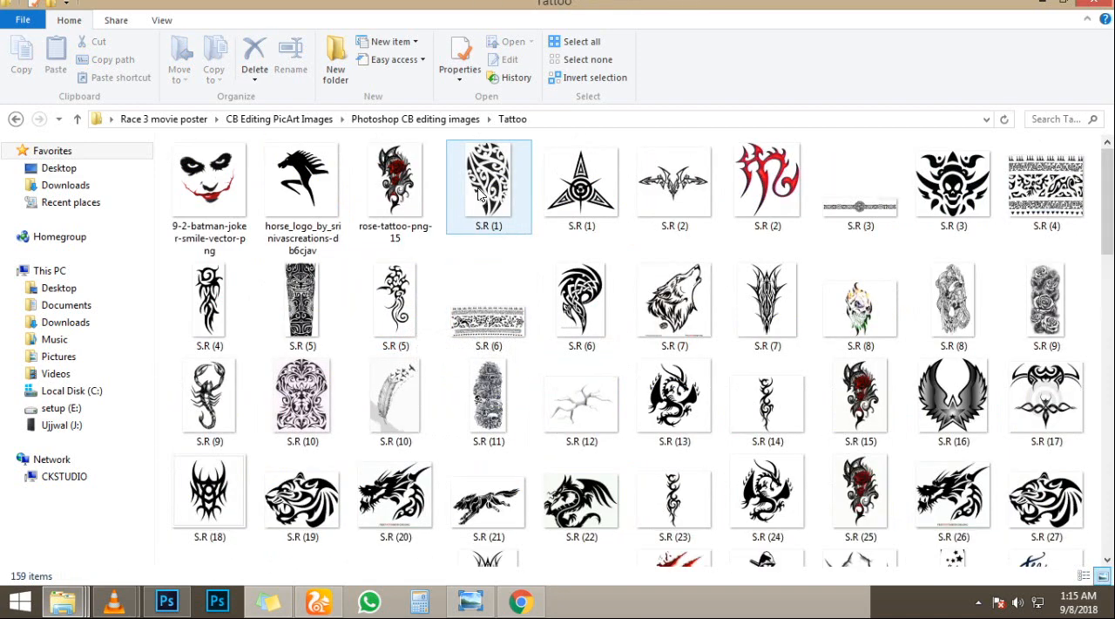
{"action": "left_click", "coordinate": [394, 181]}
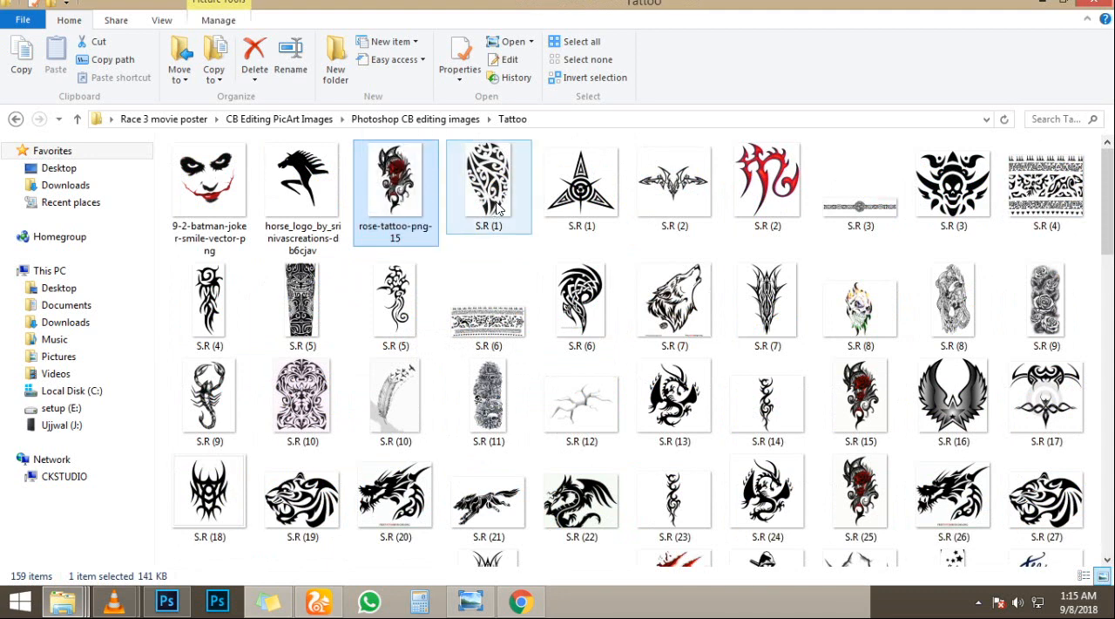
{"action": "left_click", "coordinate": [582, 183]}
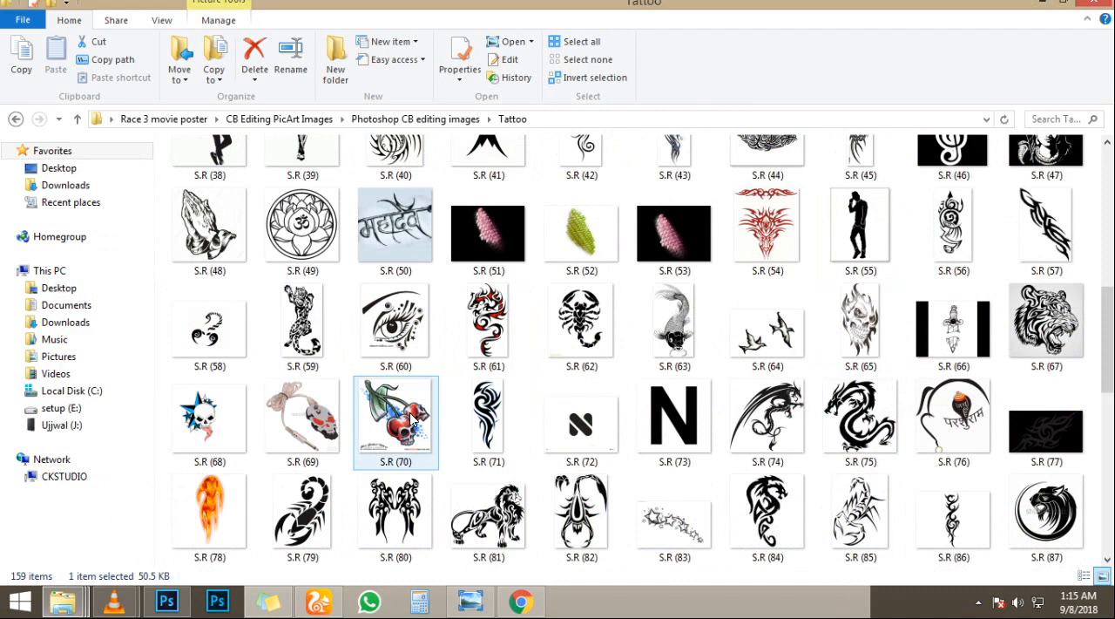
{"action": "scroll", "scroll_direction": "down", "scroll_amount": 3}
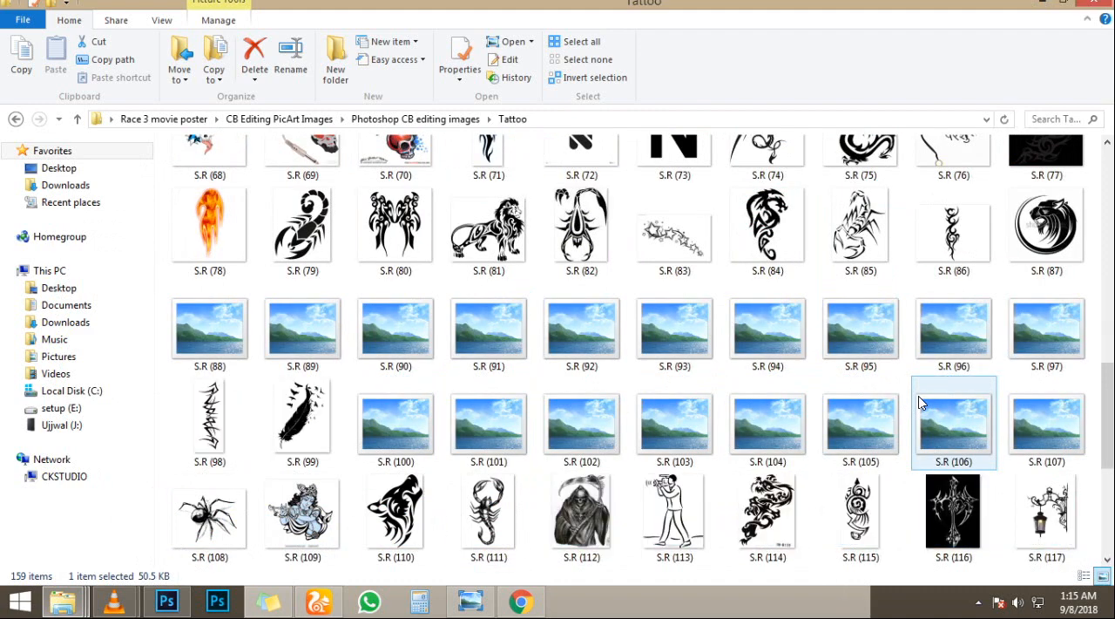
{"action": "scroll", "scroll_direction": "down", "scroll_amount": 3}
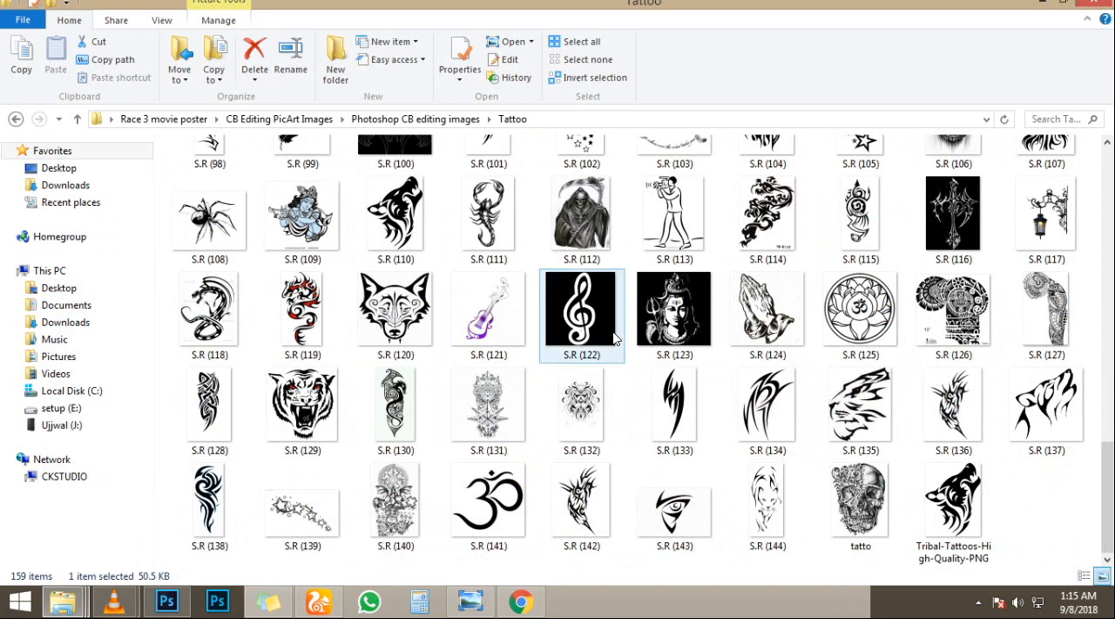
{"action": "mouse_move", "coordinate": [303, 213]}
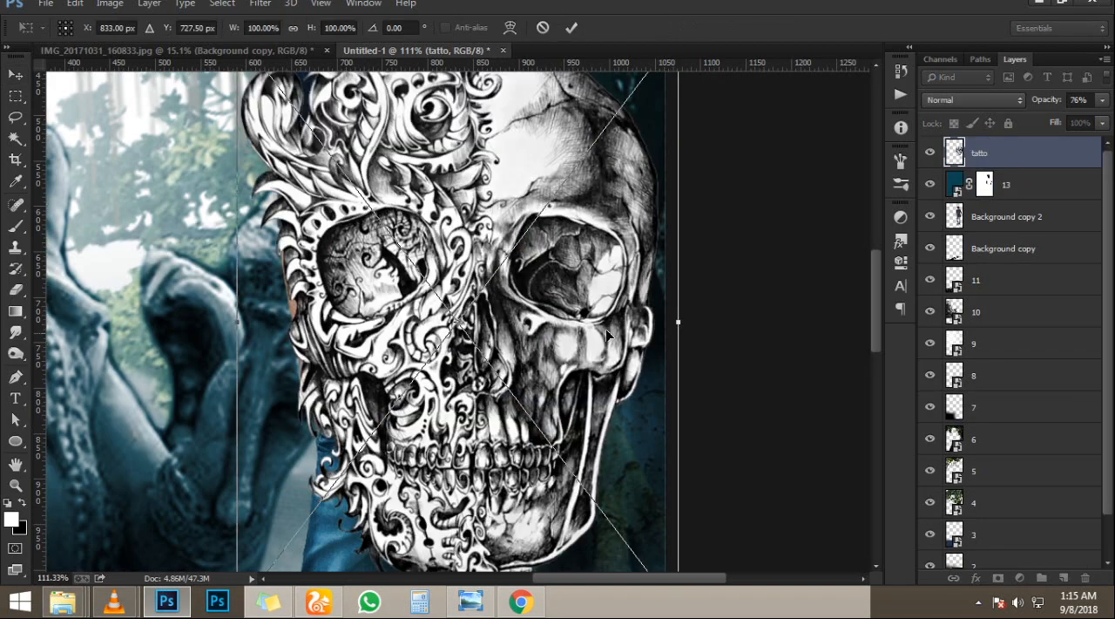
Blend the skull layer in Darken mode and scale-rotate it to fit over the man's shirt
{"action": "left_click", "coordinate": [972, 99]}
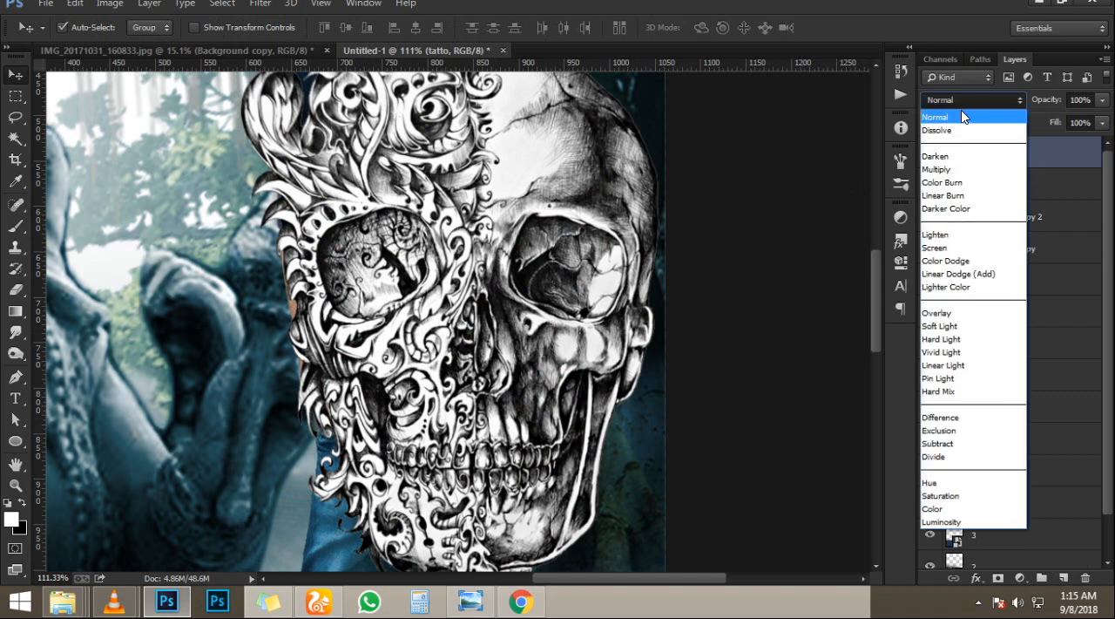
{"action": "left_click", "coordinate": [934, 157]}
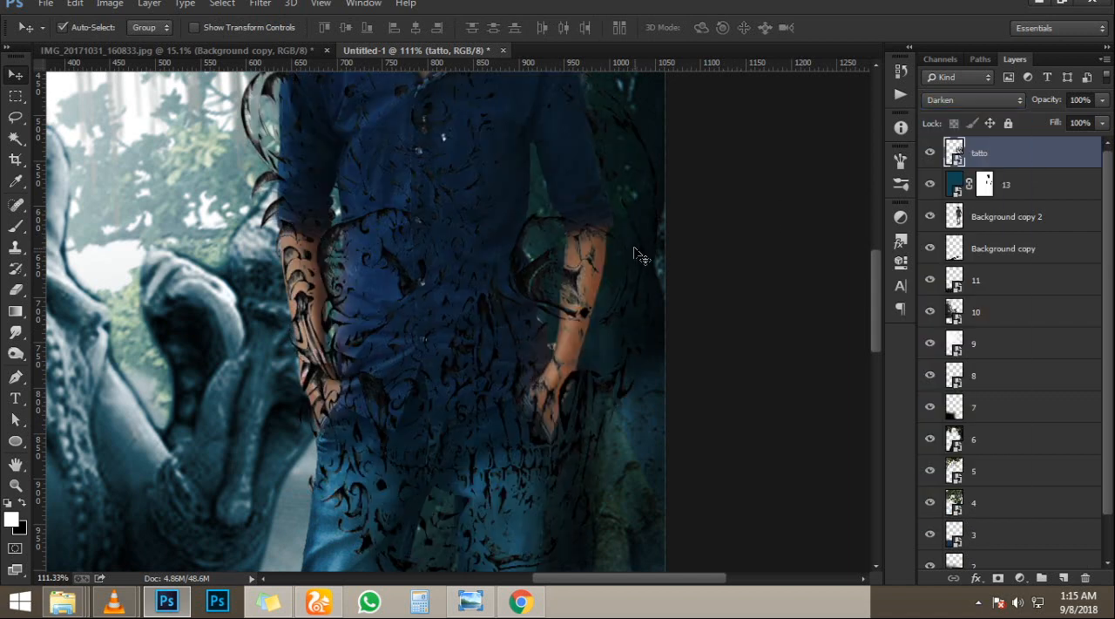
{"action": "key", "text": "ctrl+t"}
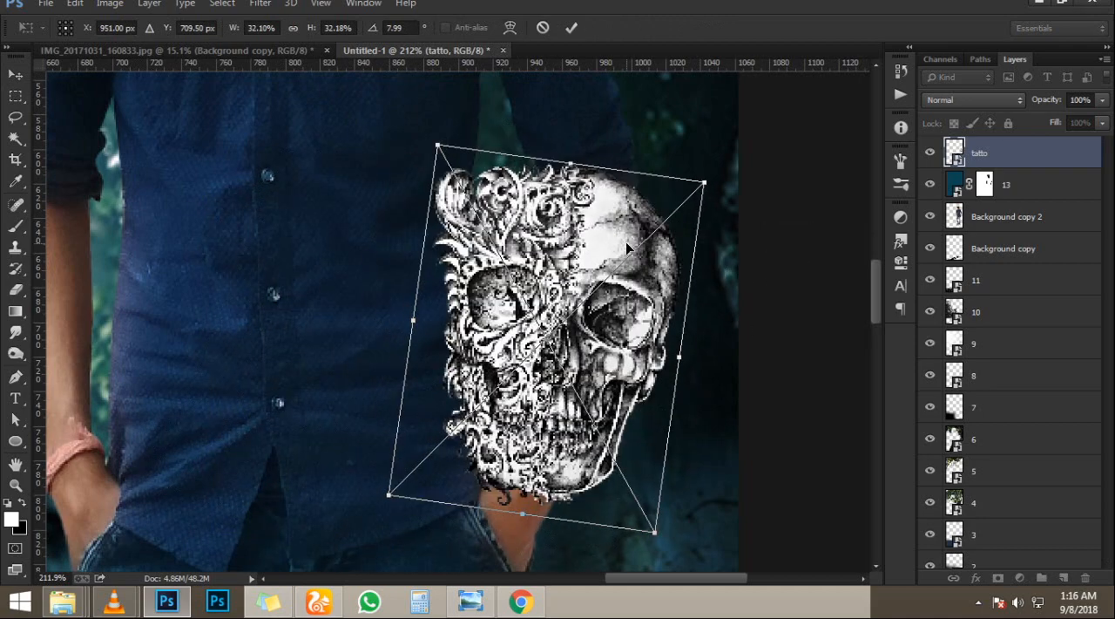
{"action": "left_click", "coordinate": [973, 99]}
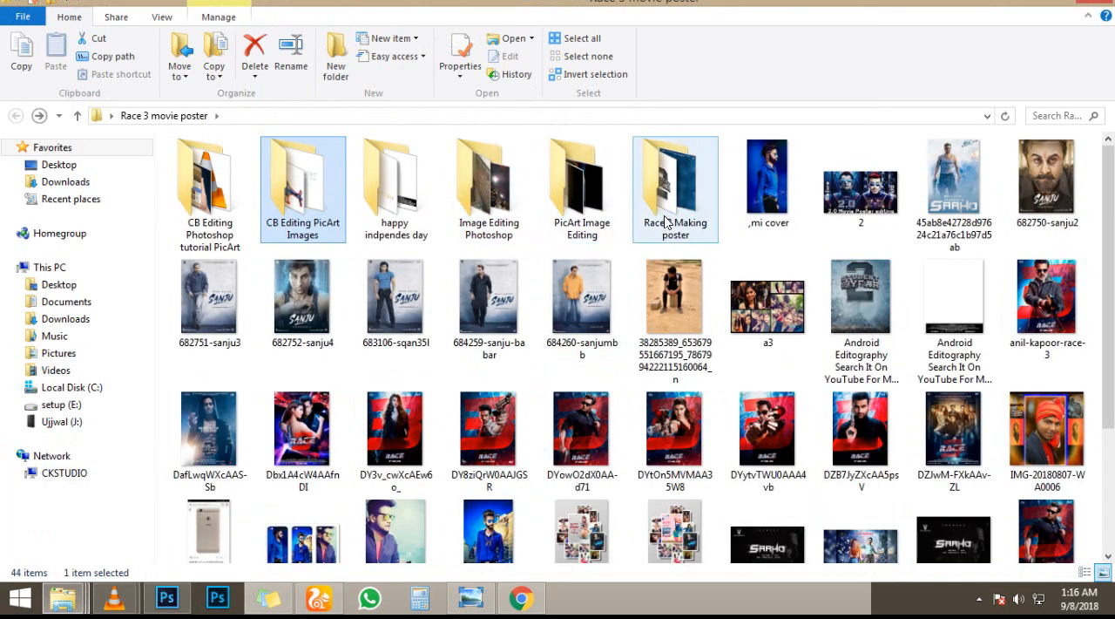
Bring the butterfly overlay from the images folder into the poster and flip it horizontally
{"action": "double_click", "coordinate": [395, 178]}
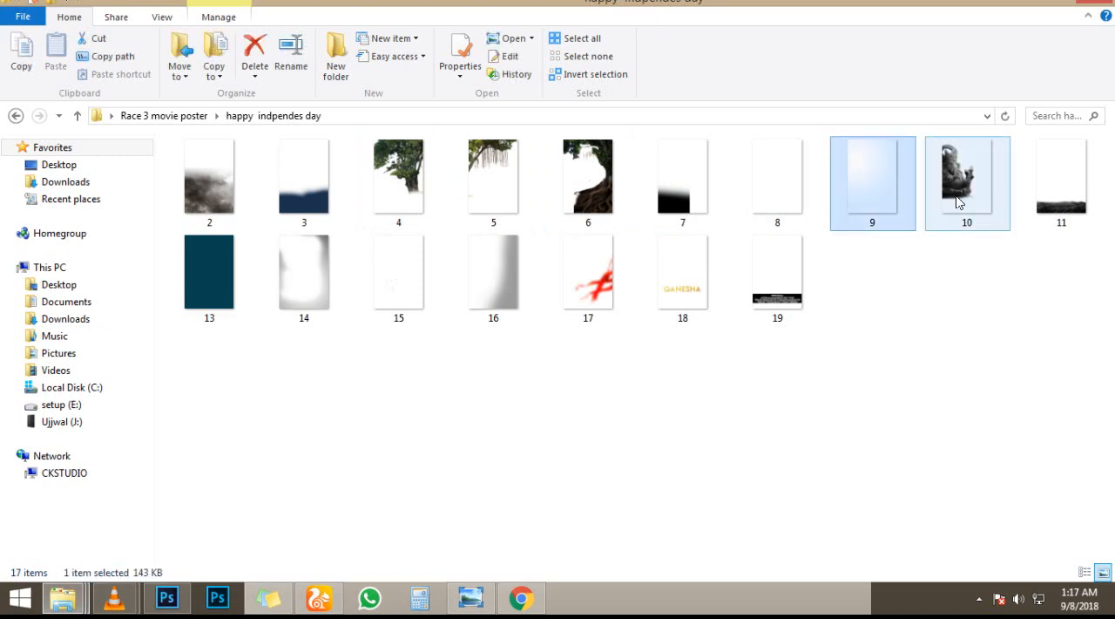
{"action": "left_click", "coordinate": [167, 598]}
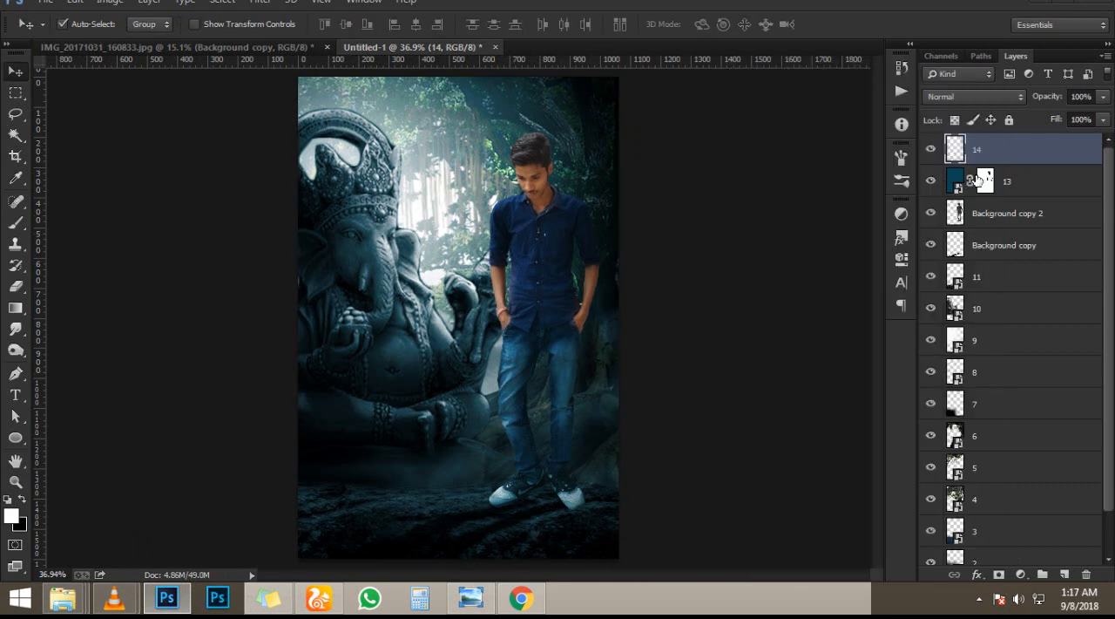
{"action": "left_click", "coordinate": [930, 148]}
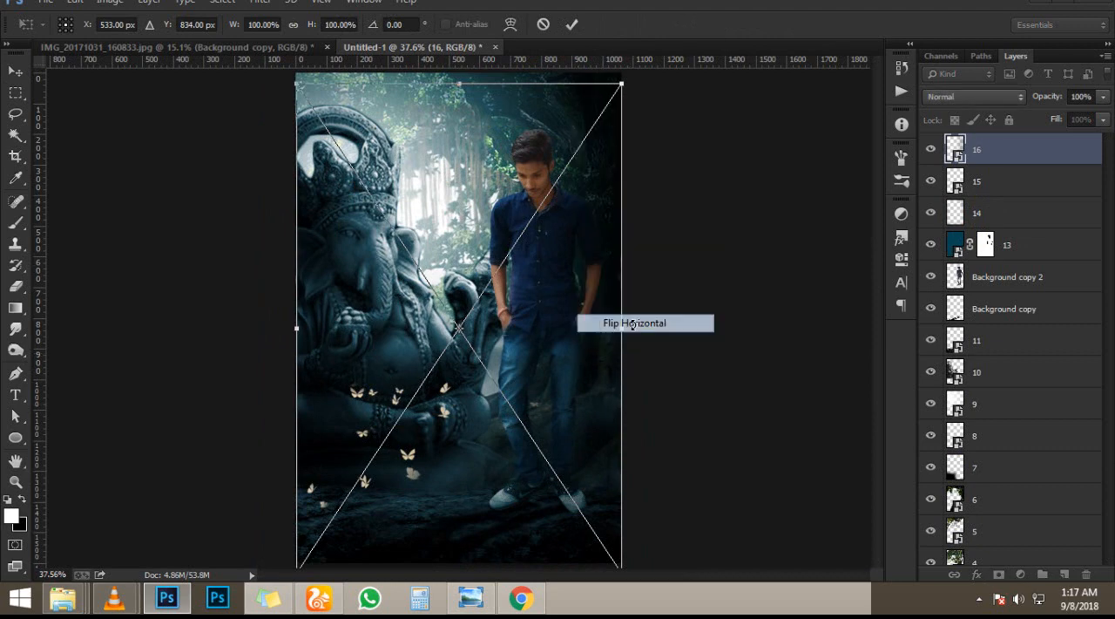
{"action": "left_click", "coordinate": [635, 322]}
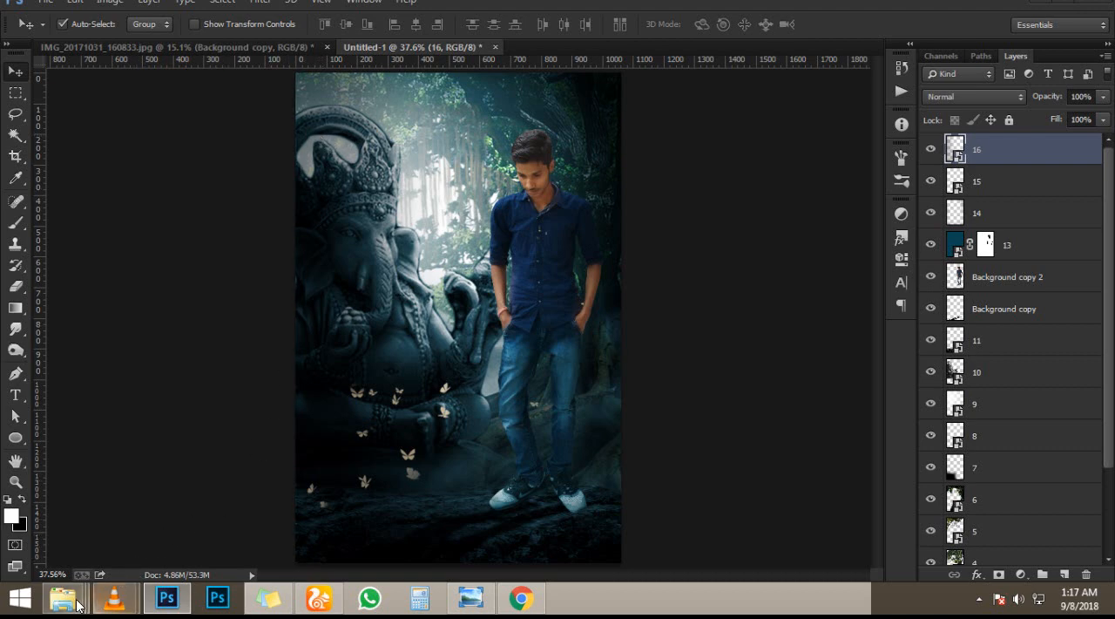
Add the red light streak and golden GANESHA title images over the lower poster
{"action": "left_click", "coordinate": [63, 598]}
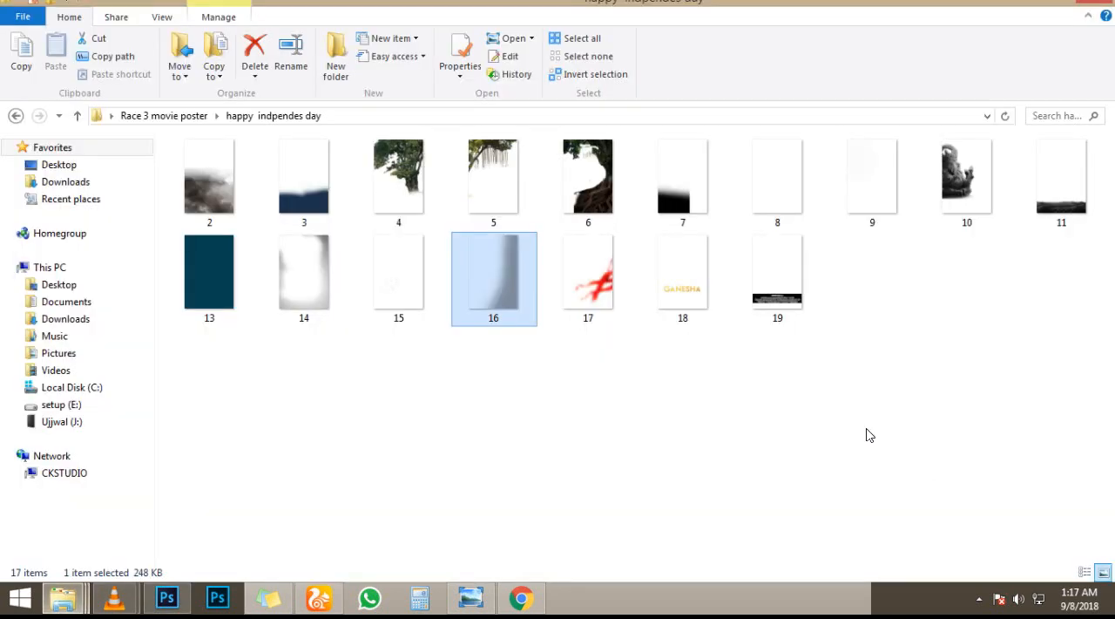
{"action": "left_click", "coordinate": [589, 279]}
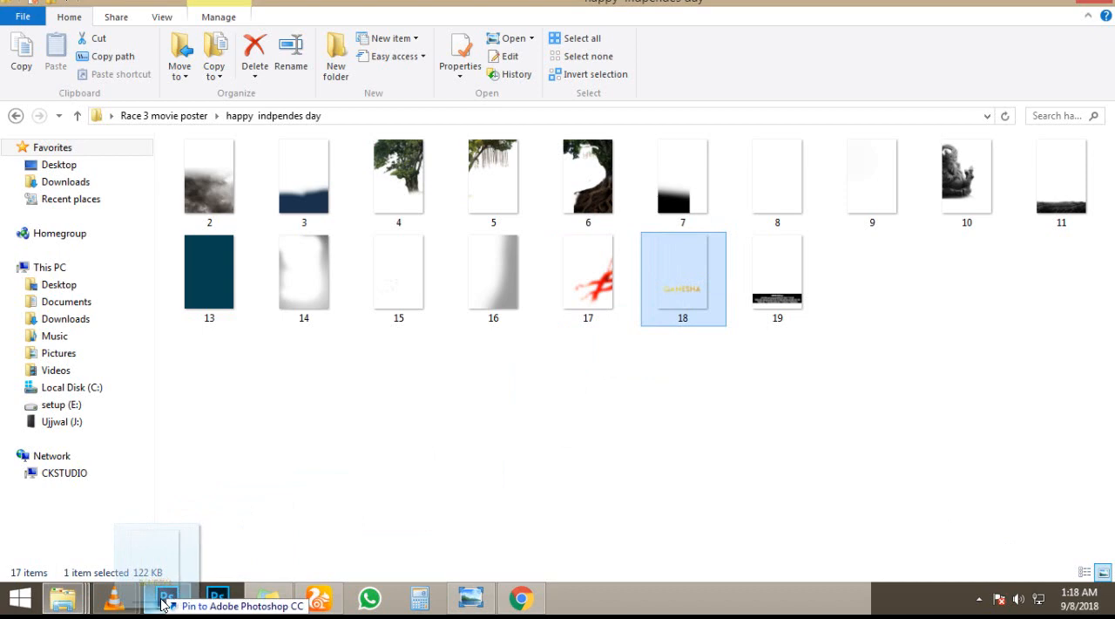
{"action": "left_click", "coordinate": [167, 598]}
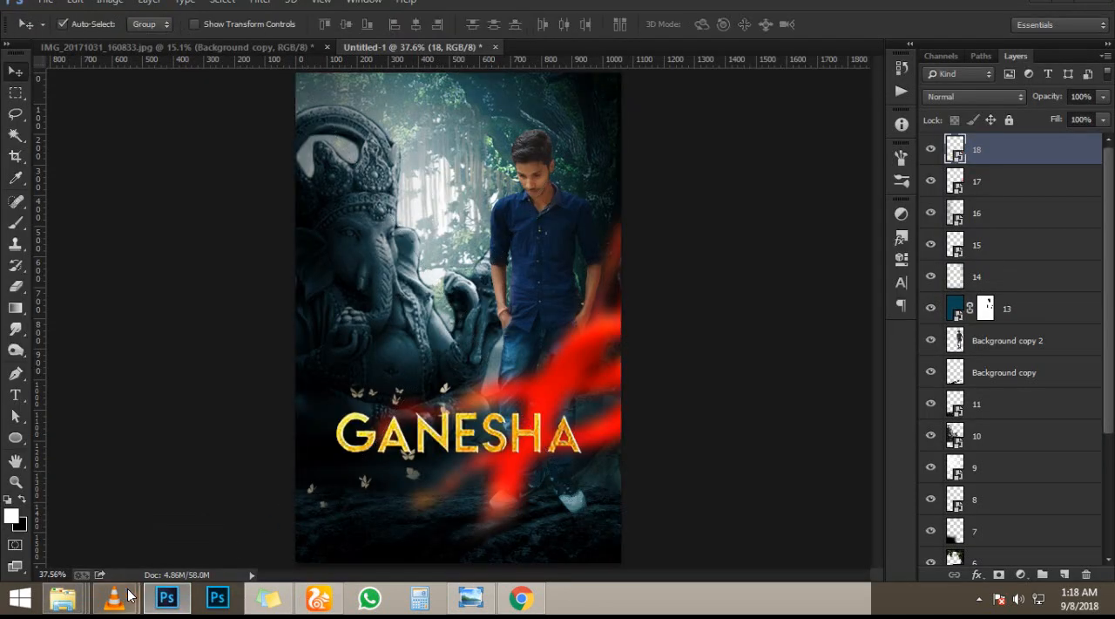
Place the credits block in Screen mode under the title and bring up the adjustment-layer list
{"action": "left_click", "coordinate": [62, 598]}
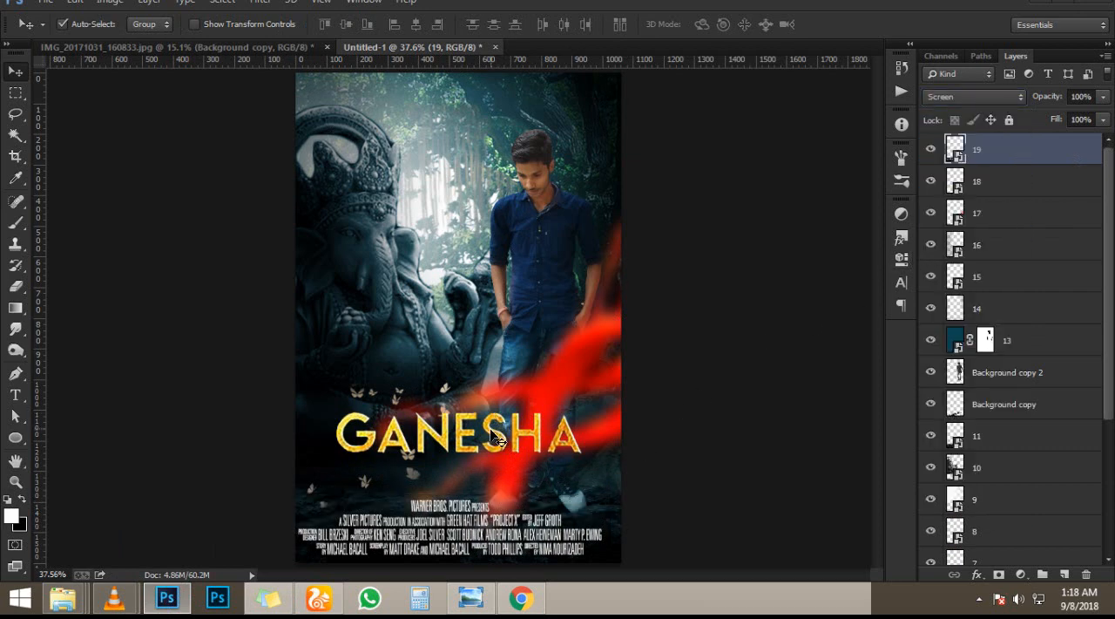
{"action": "left_click", "coordinate": [976, 181]}
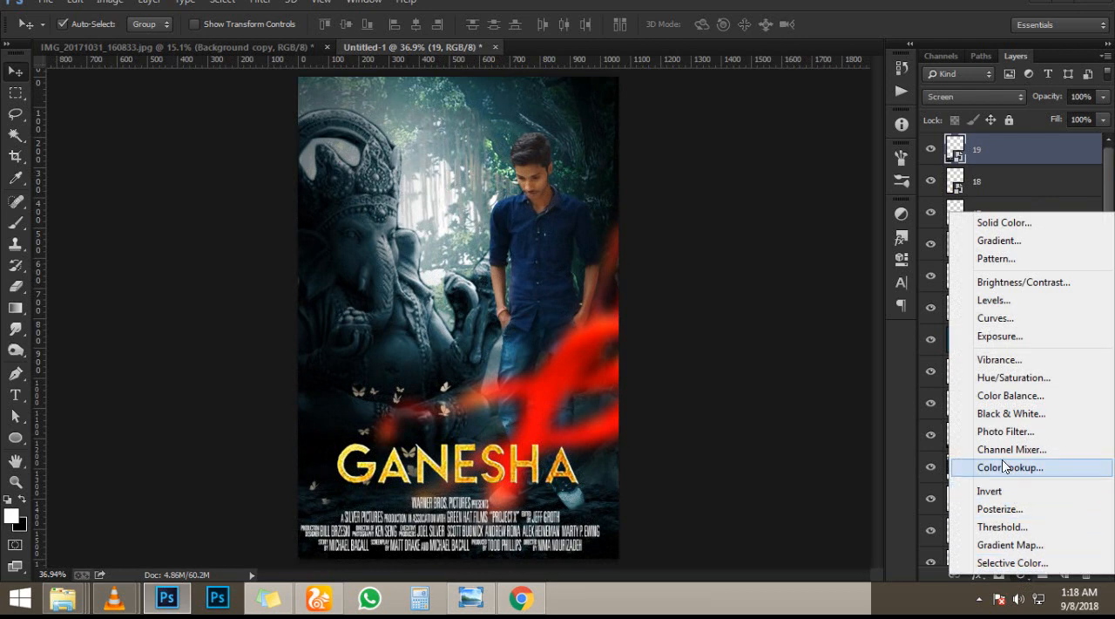
Add a Color Lookup layer, comparing Crisp_Winter, Bleach Bypass and DropBlues before settling on a film stock LUT
{"action": "left_click", "coordinate": [1009, 467]}
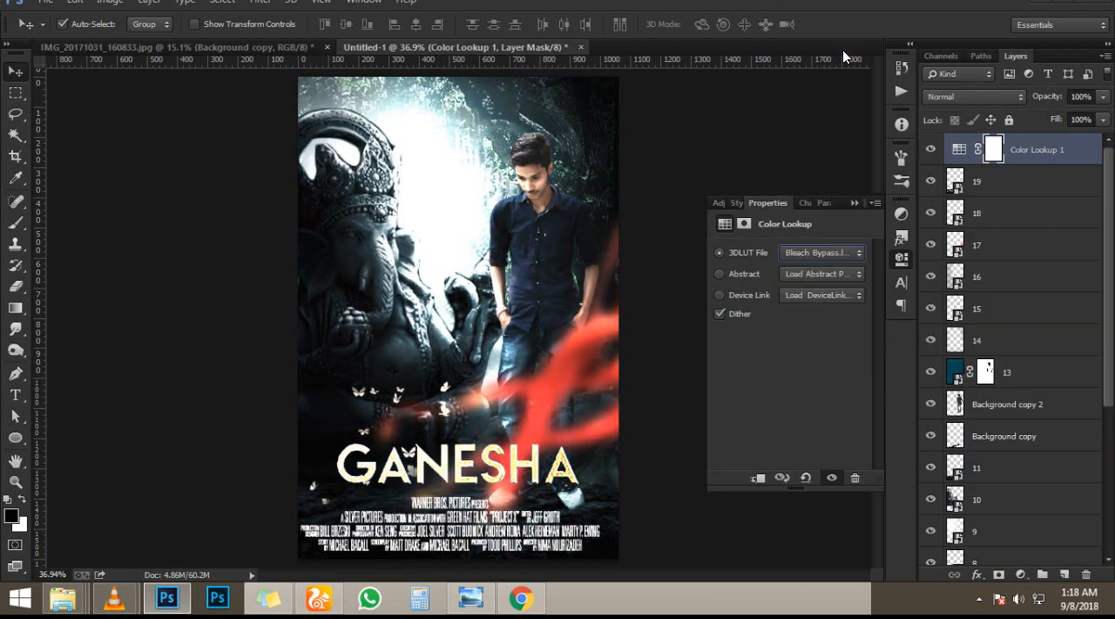
{"action": "left_click", "coordinate": [819, 251]}
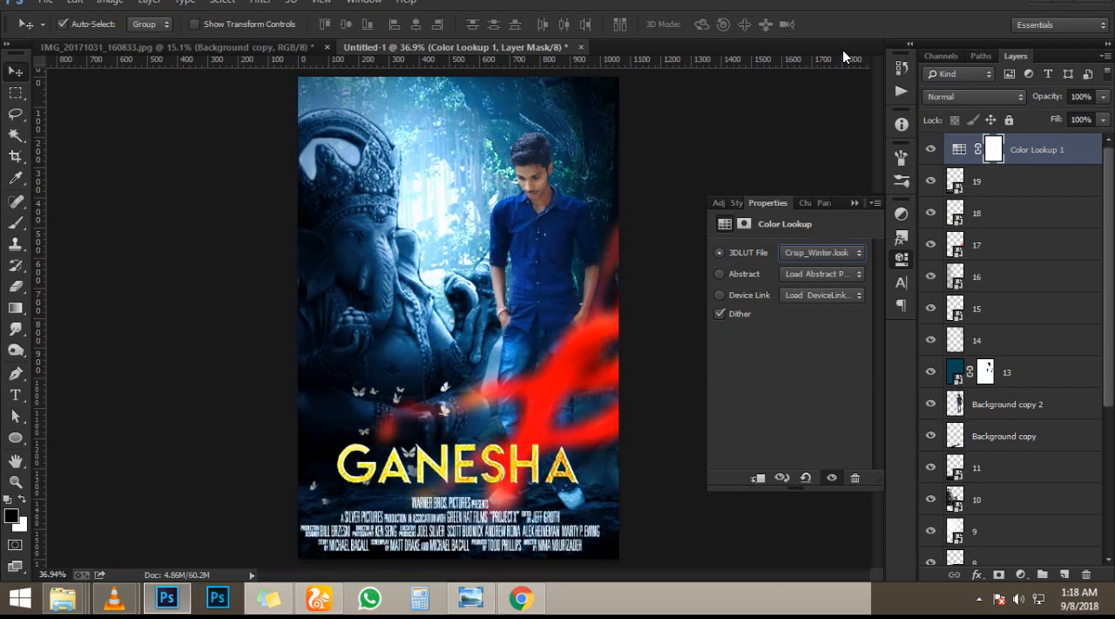
{"action": "left_click", "coordinate": [819, 250]}
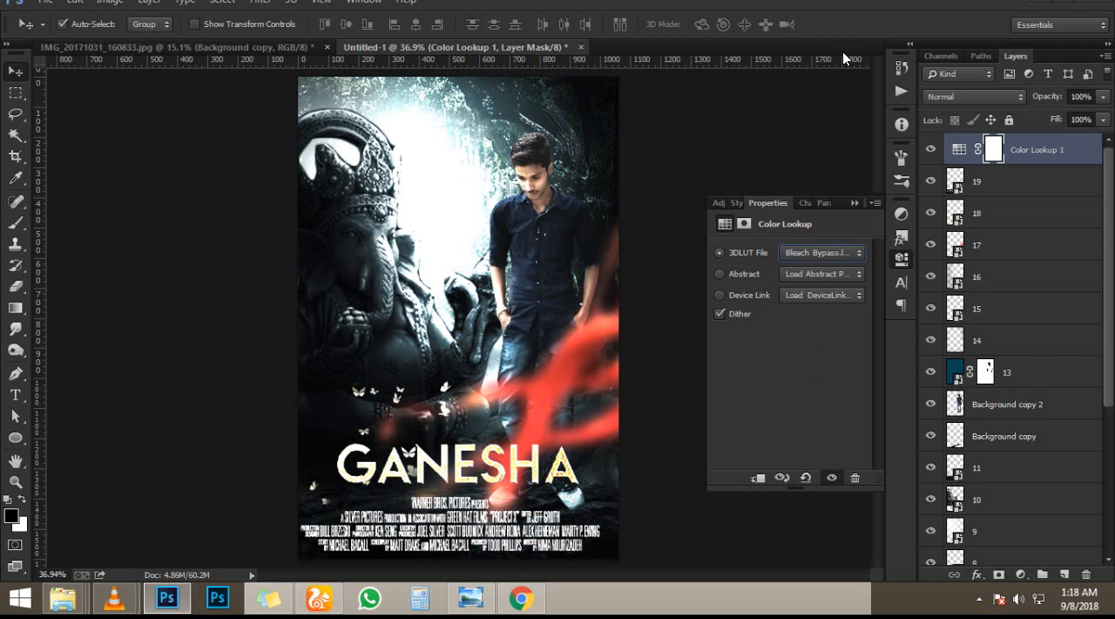
{"action": "left_click", "coordinate": [819, 251]}
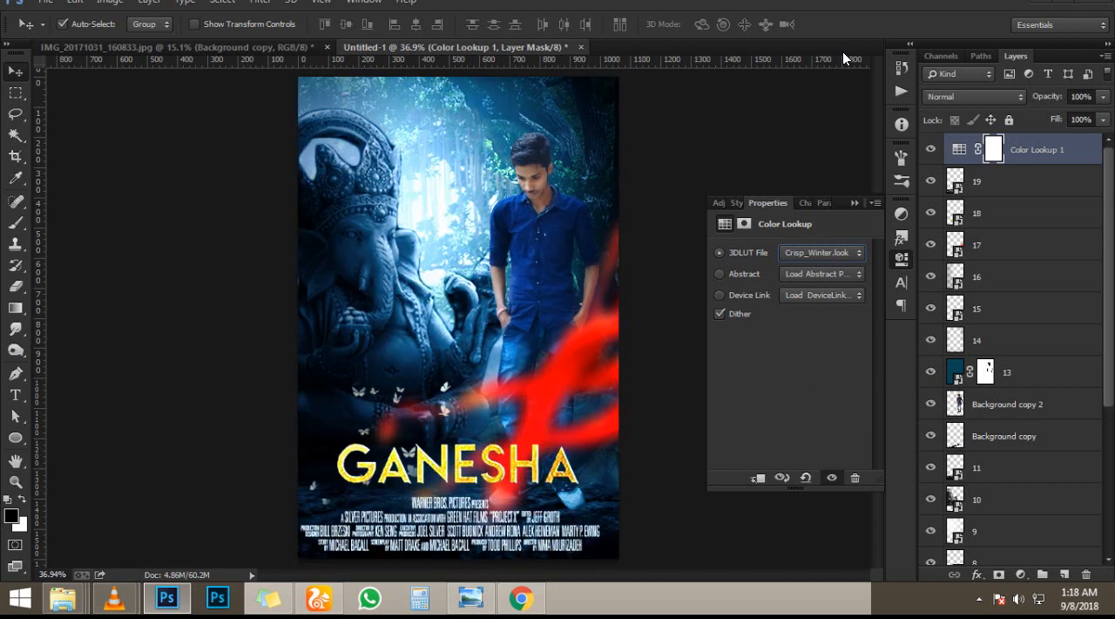
{"action": "left_click", "coordinate": [819, 251]}
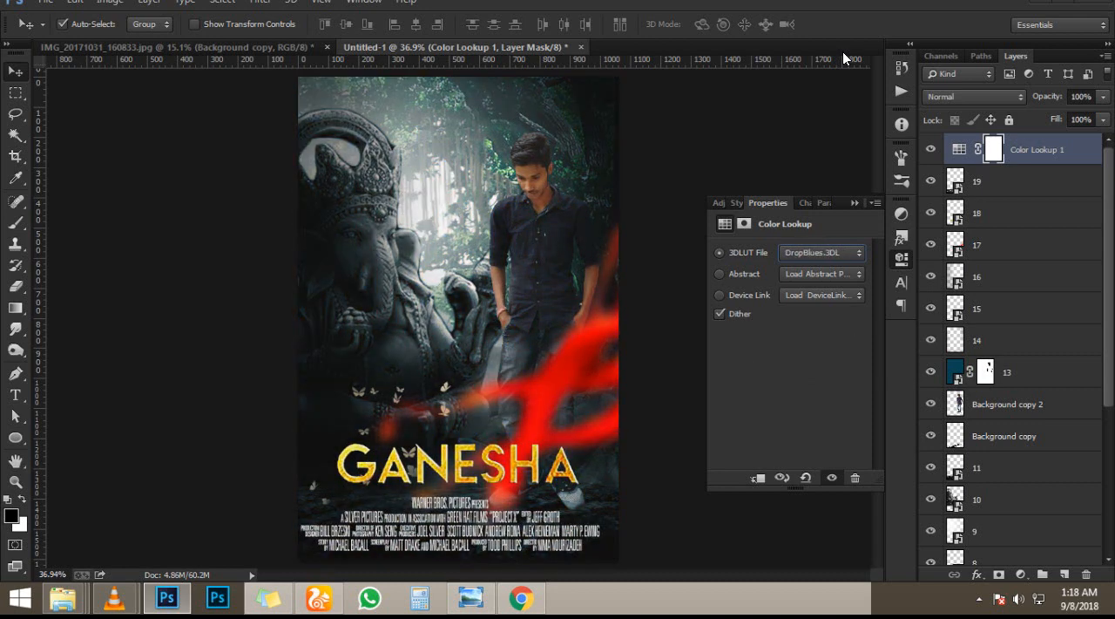
{"action": "left_click", "coordinate": [817, 251]}
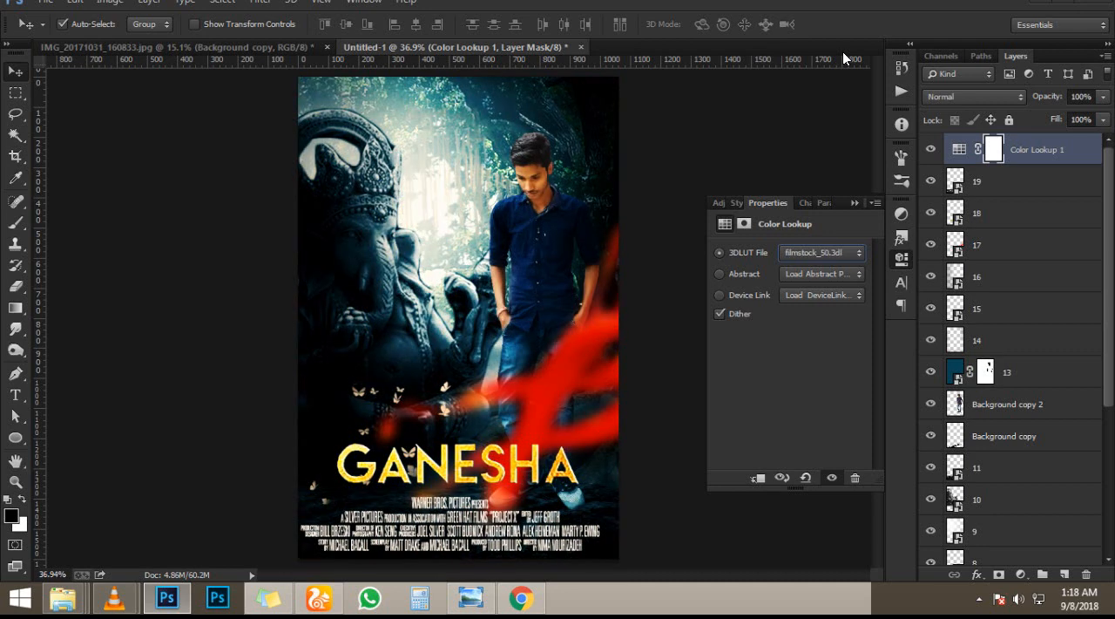
{"action": "left_click", "coordinate": [817, 251]}
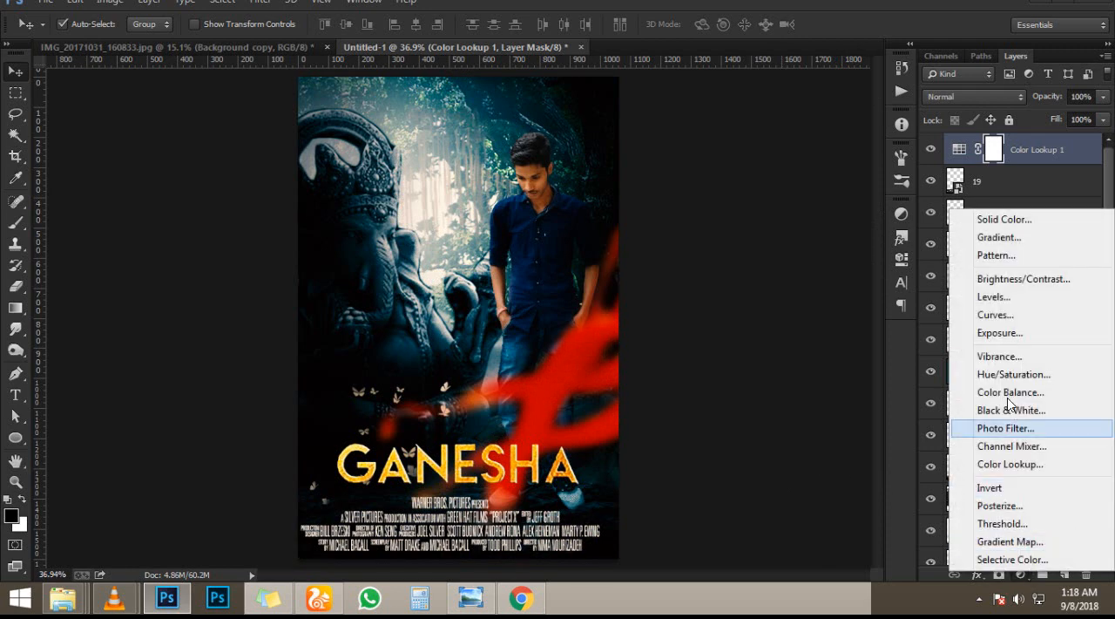
Add a Color Balance layer and nudge the midtones between cyan, green and blue
{"action": "left_click", "coordinate": [1011, 392]}
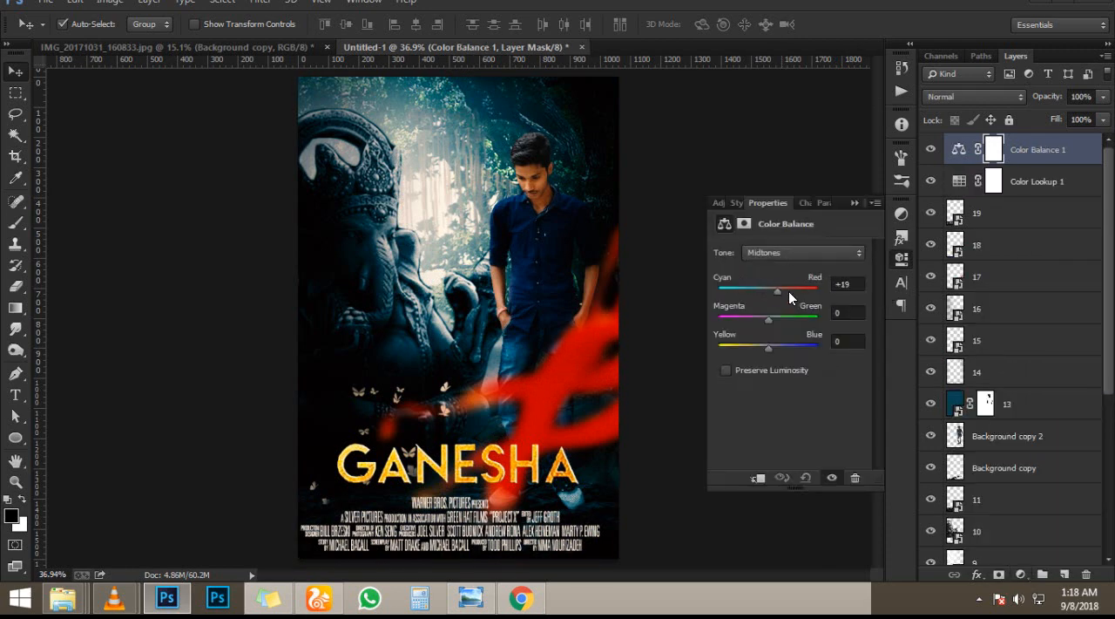
{"action": "left_click_drag", "start_coordinate": [777, 289], "coordinate": [747, 289]}
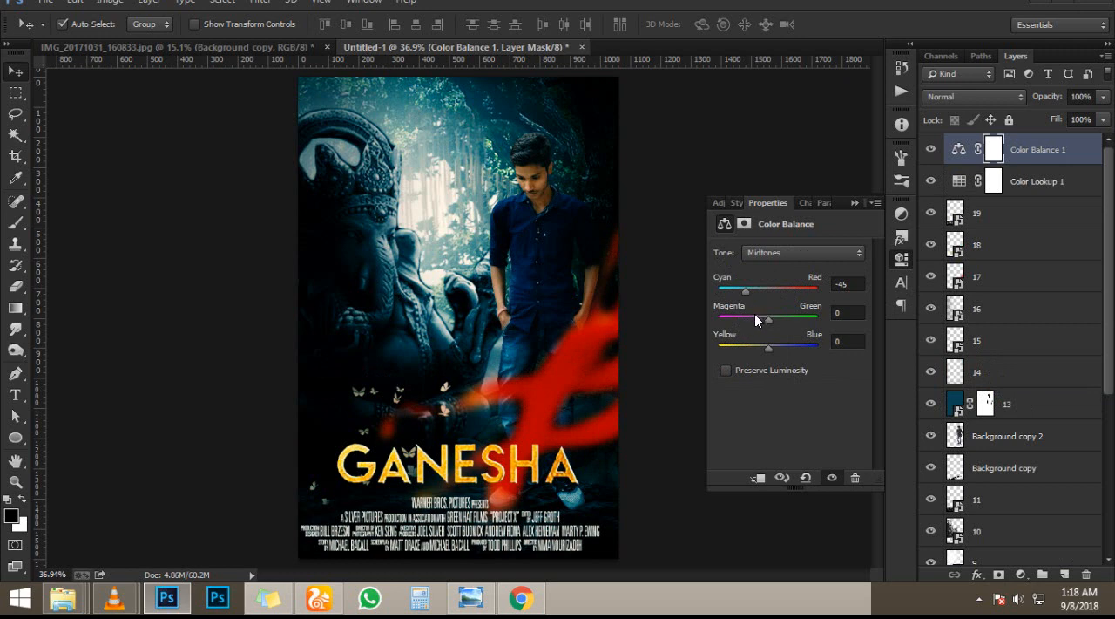
{"action": "left_click_drag", "start_coordinate": [764, 321], "coordinate": [770, 321]}
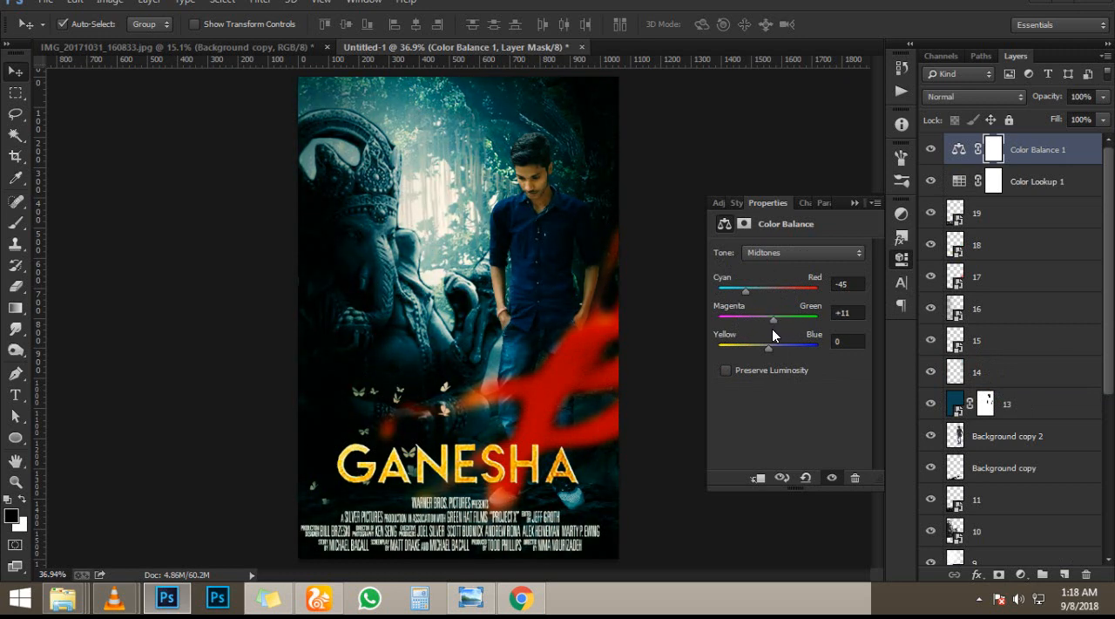
{"action": "left_click_drag", "start_coordinate": [746, 289], "coordinate": [769, 289]}
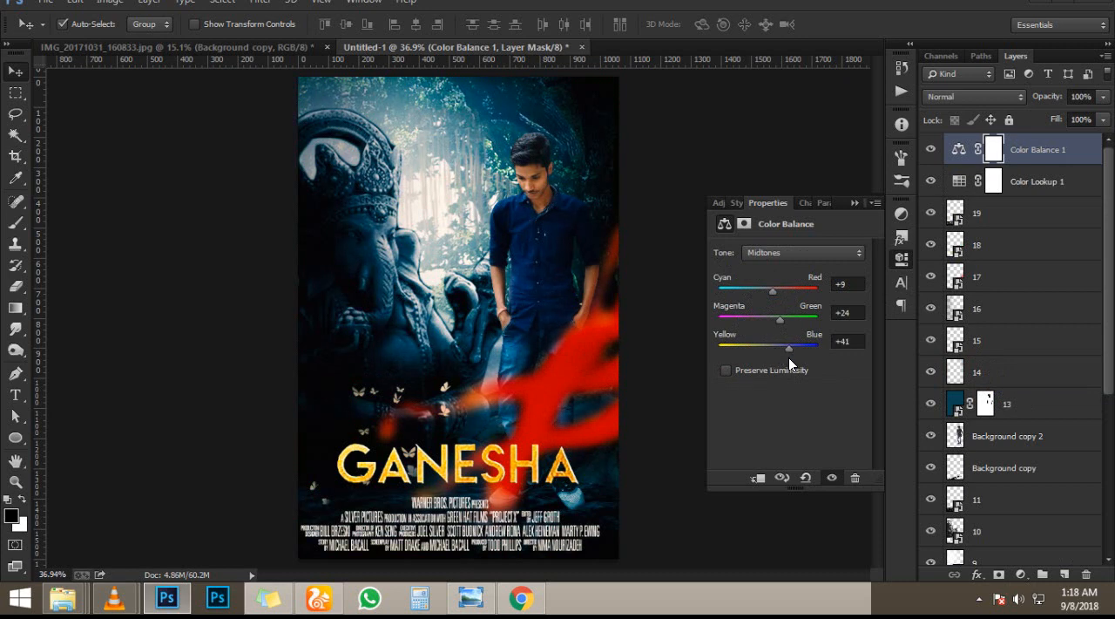
{"action": "left_click_drag", "start_coordinate": [812, 345], "coordinate": [788, 345]}
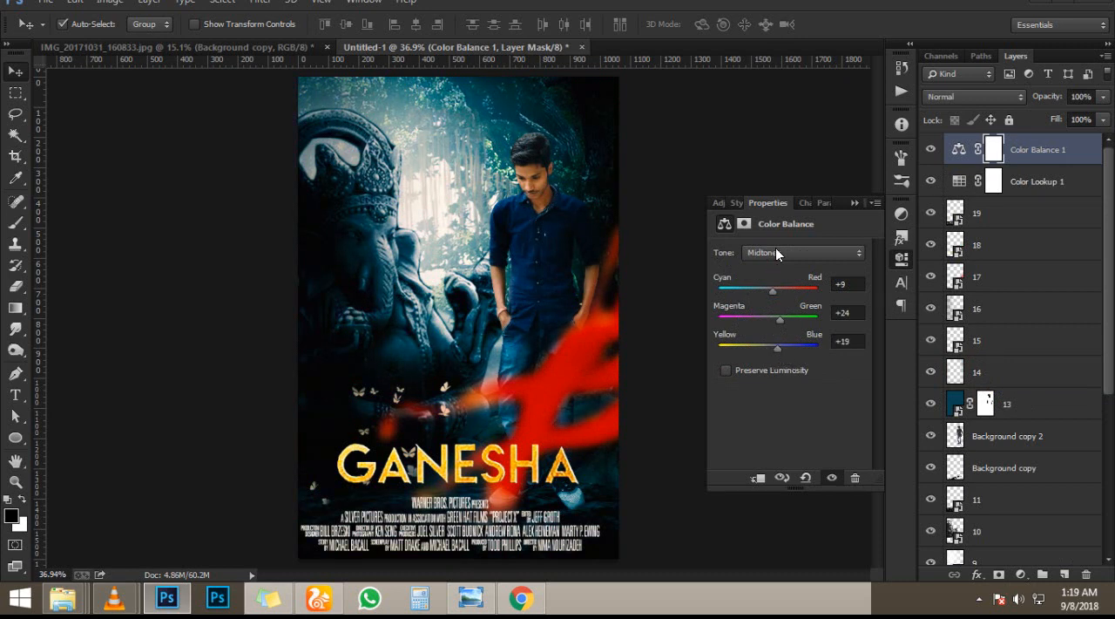
Tint the shadows toward blue (+33, +22, +58) and pull the highlights to cyan -35
{"action": "left_click", "coordinate": [800, 251]}
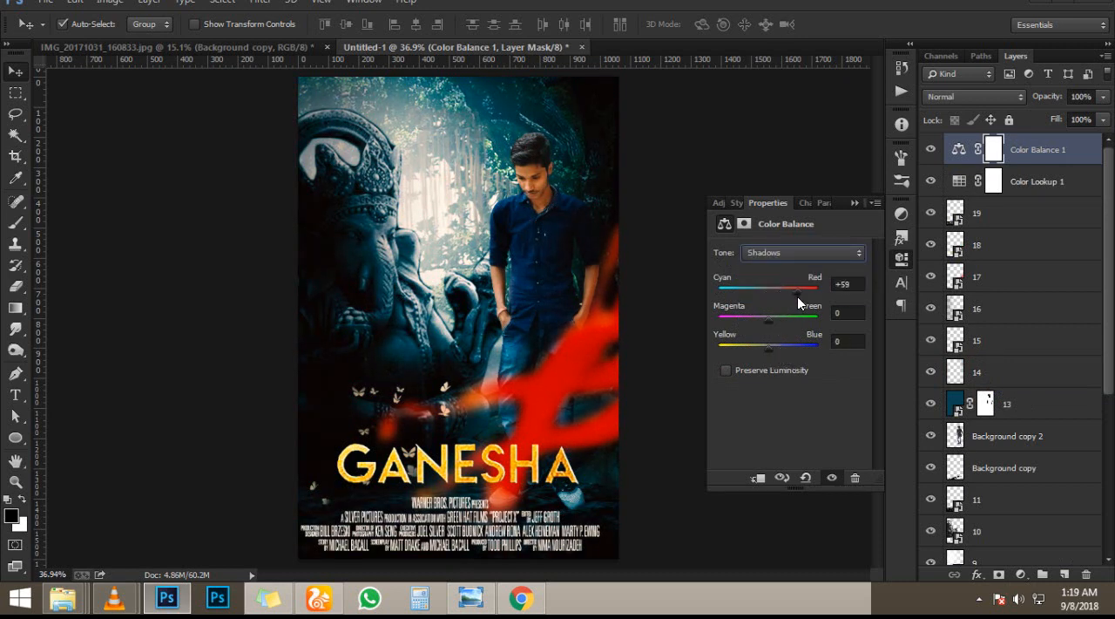
{"action": "left_click_drag", "start_coordinate": [794, 290], "coordinate": [770, 289]}
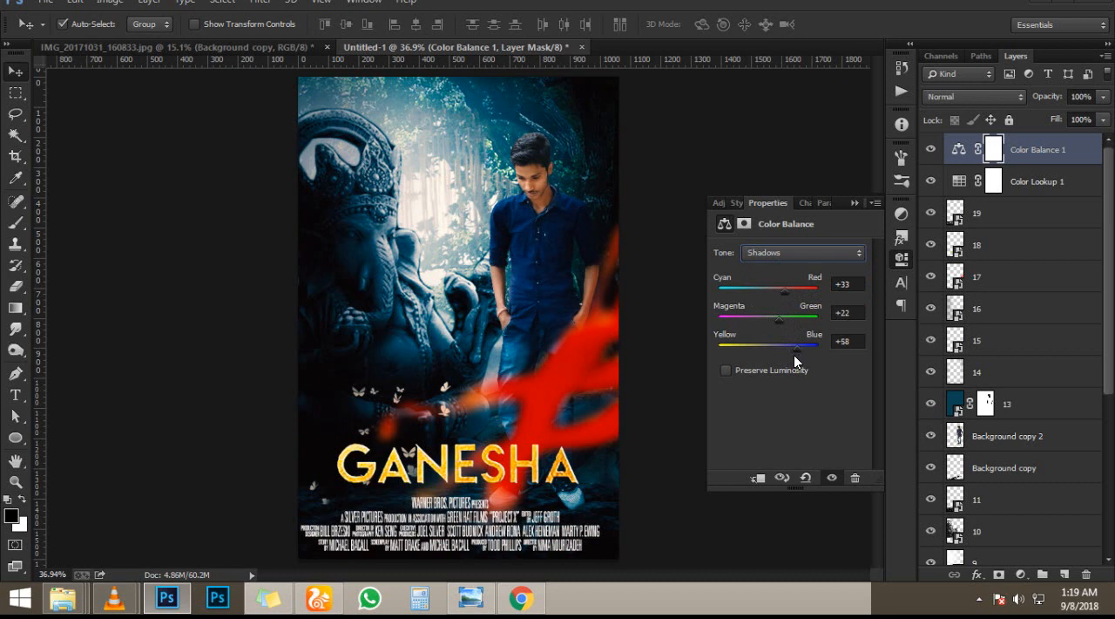
{"action": "left_click", "coordinate": [801, 251]}
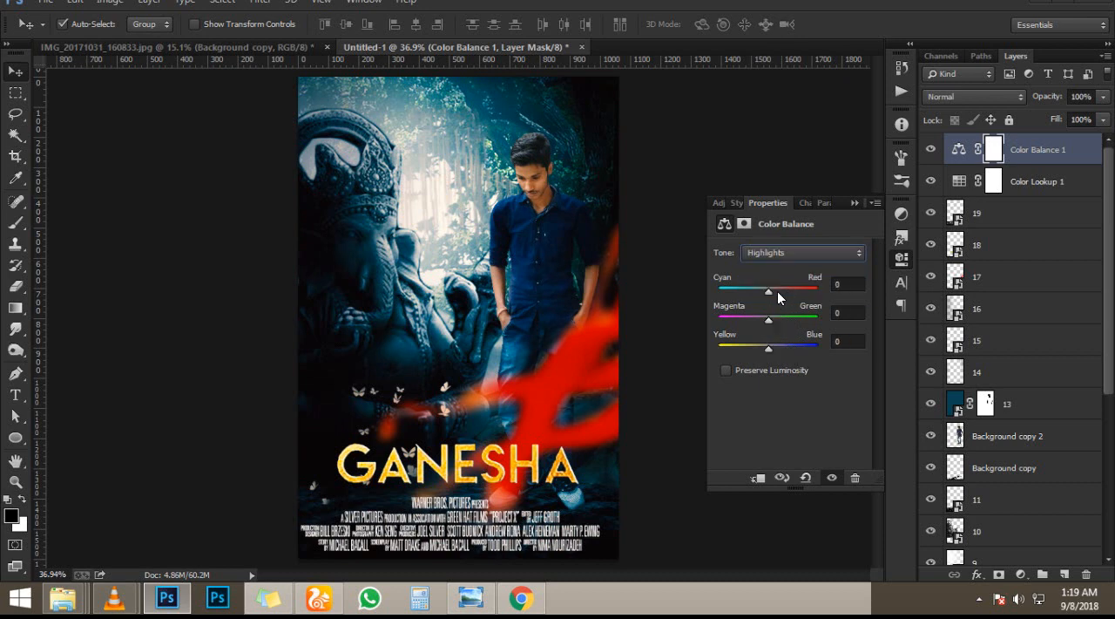
{"action": "left_click_drag", "start_coordinate": [769, 290], "coordinate": [751, 289]}
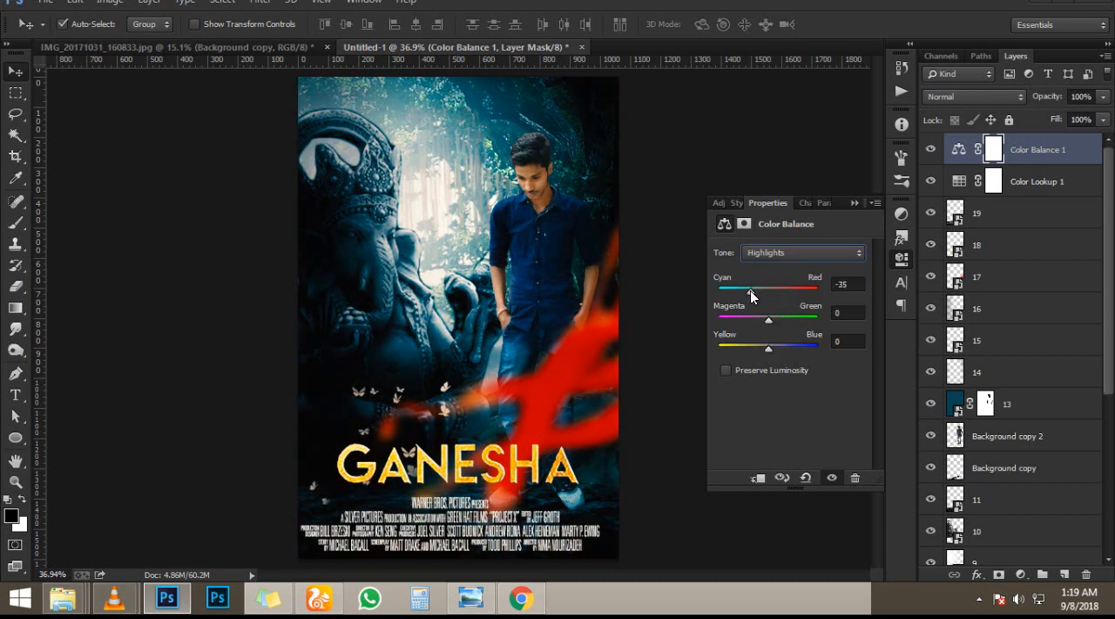